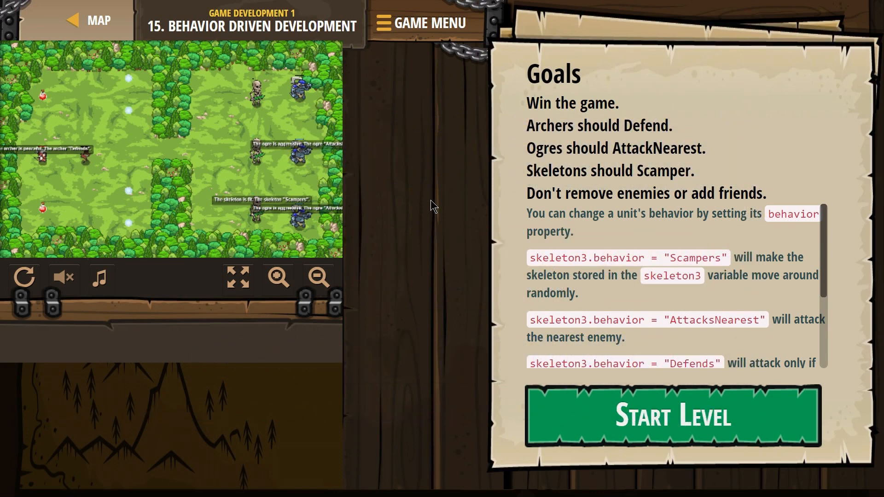
{"action": "mouse_move", "coordinate": [636, 131]}
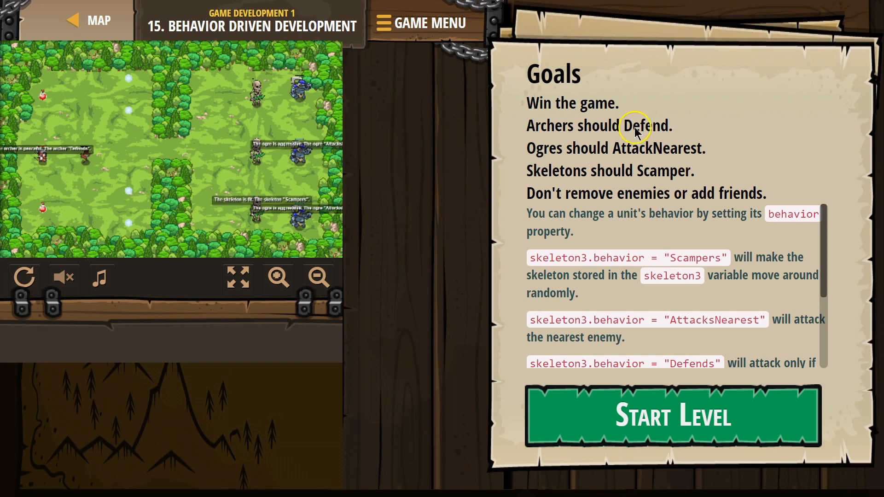
{"action": "mouse_move", "coordinate": [637, 133]}
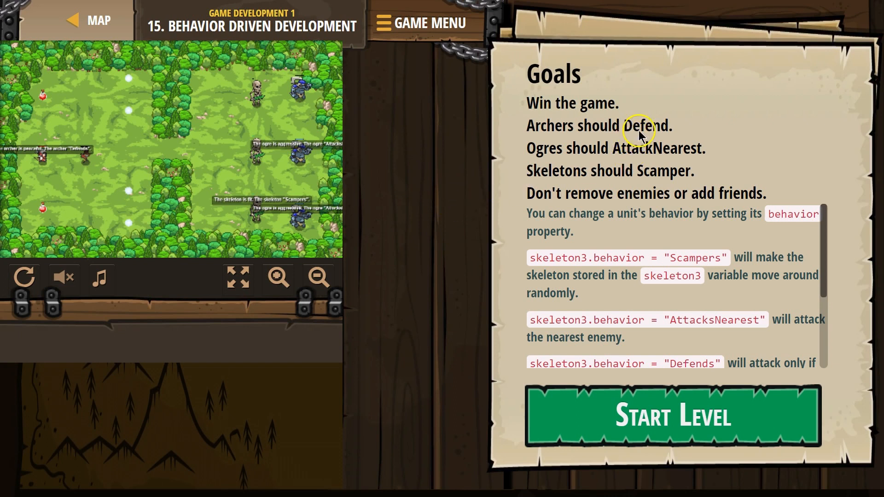
{"action": "mouse_move", "coordinate": [636, 156]}
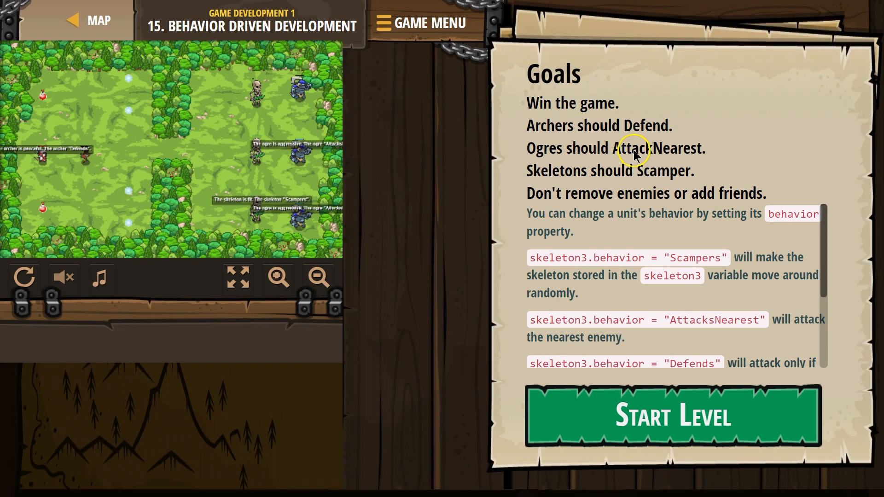
{"action": "mouse_move", "coordinate": [645, 194]}
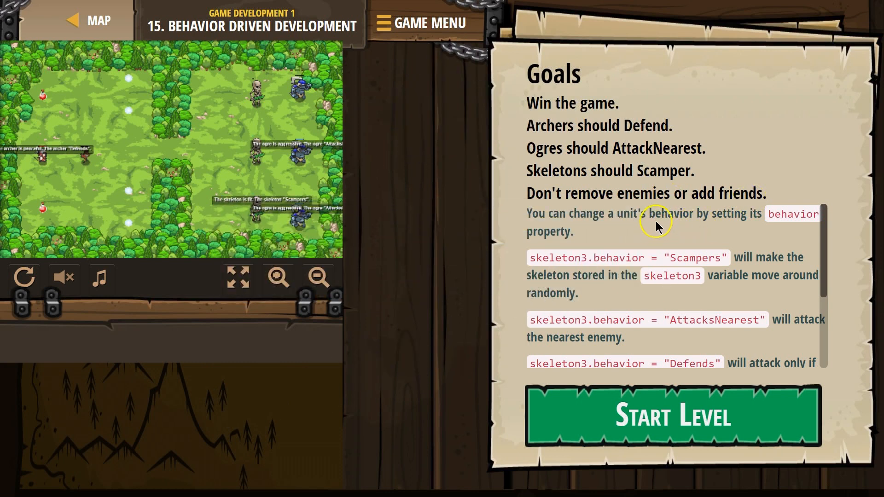
{"action": "mouse_move", "coordinate": [783, 222]}
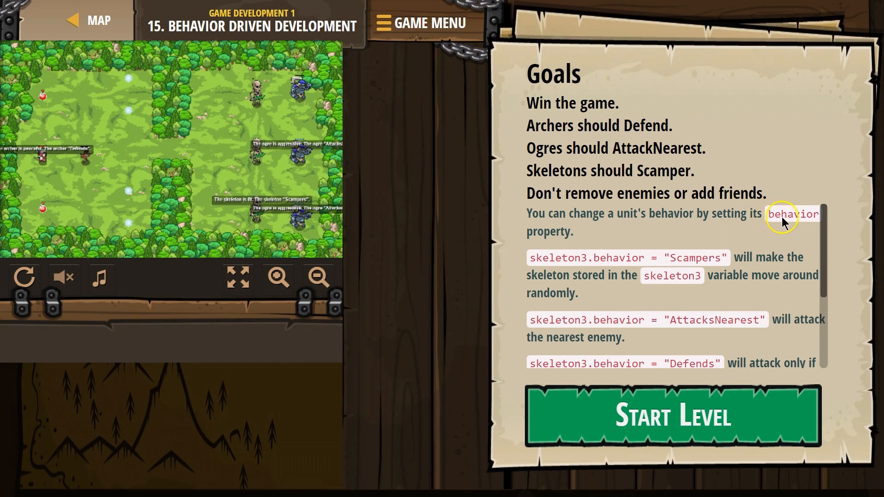
{"action": "mouse_move", "coordinate": [595, 266]}
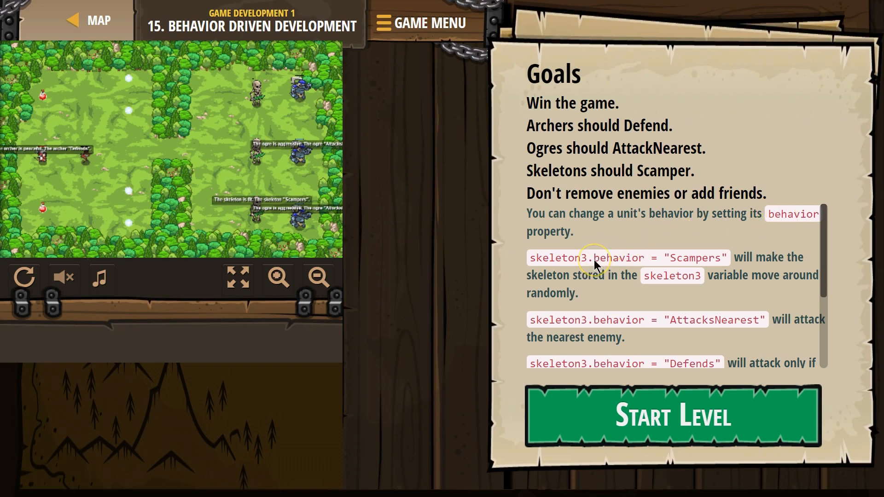
{"action": "mouse_move", "coordinate": [589, 267]}
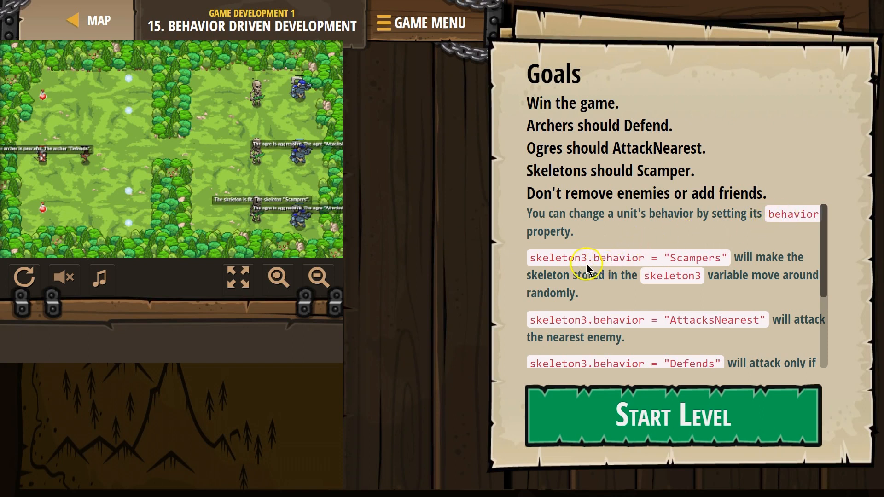
{"action": "mouse_move", "coordinate": [711, 265]}
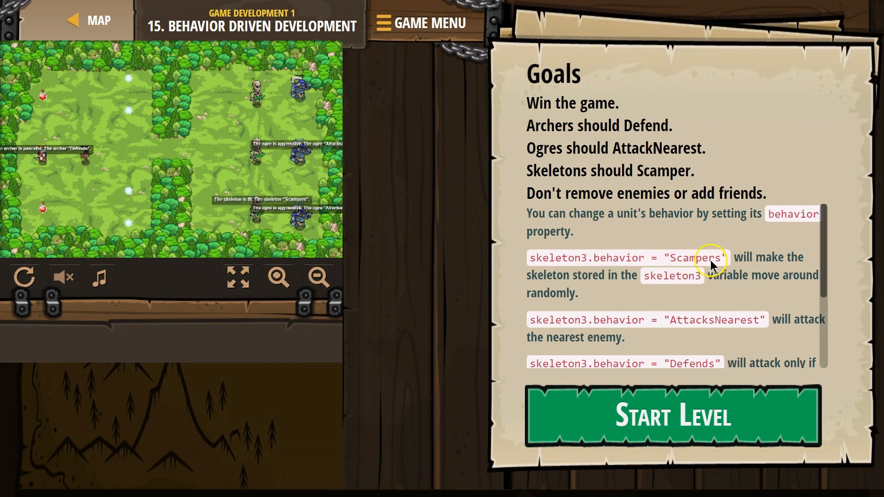
{"action": "mouse_move", "coordinate": [774, 261]}
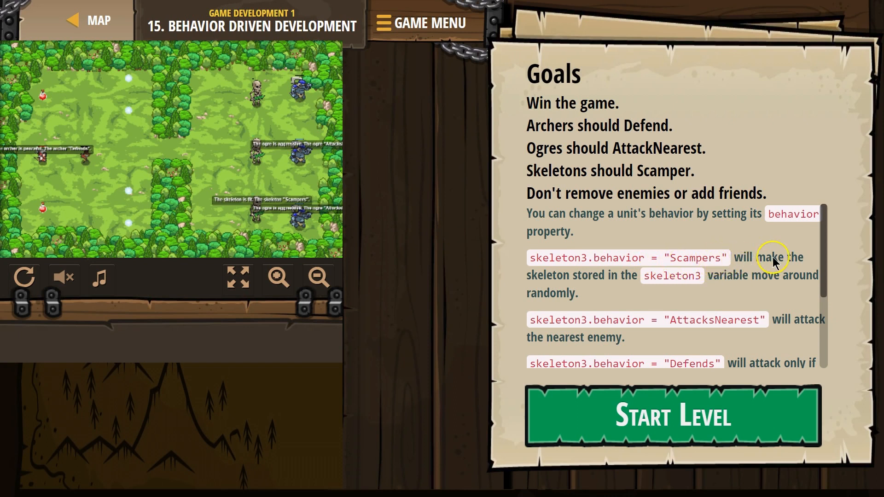
{"action": "mouse_move", "coordinate": [635, 296]}
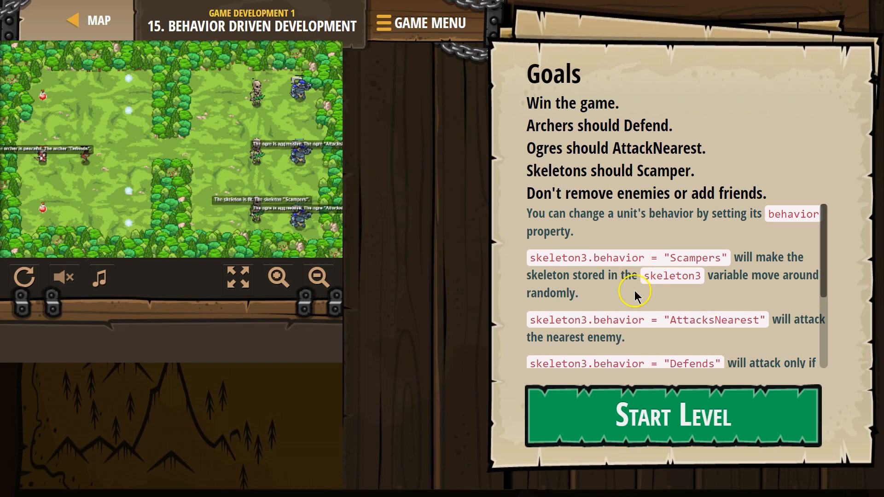
{"action": "mouse_move", "coordinate": [783, 283]}
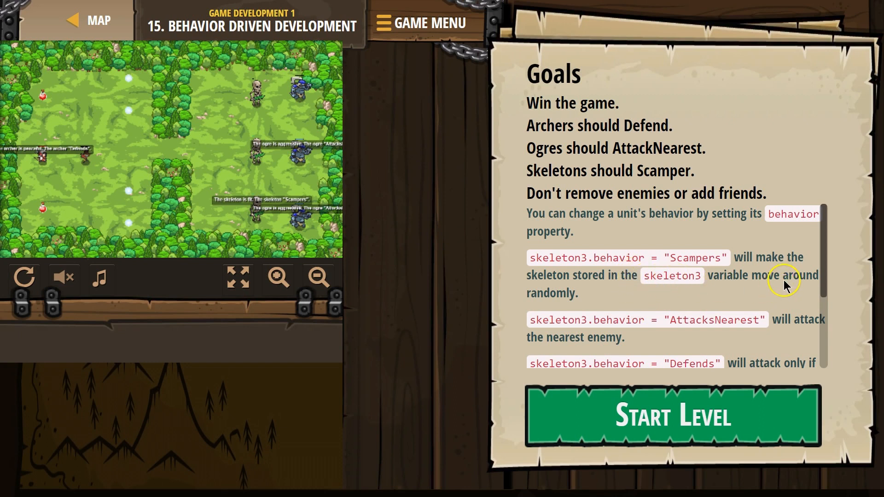
{"action": "mouse_move", "coordinate": [802, 282]}
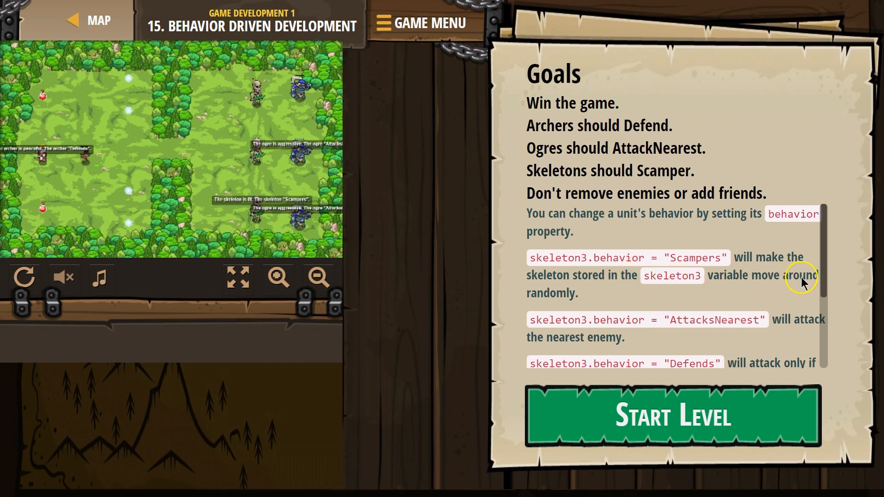
{"action": "mouse_move", "coordinate": [568, 316]}
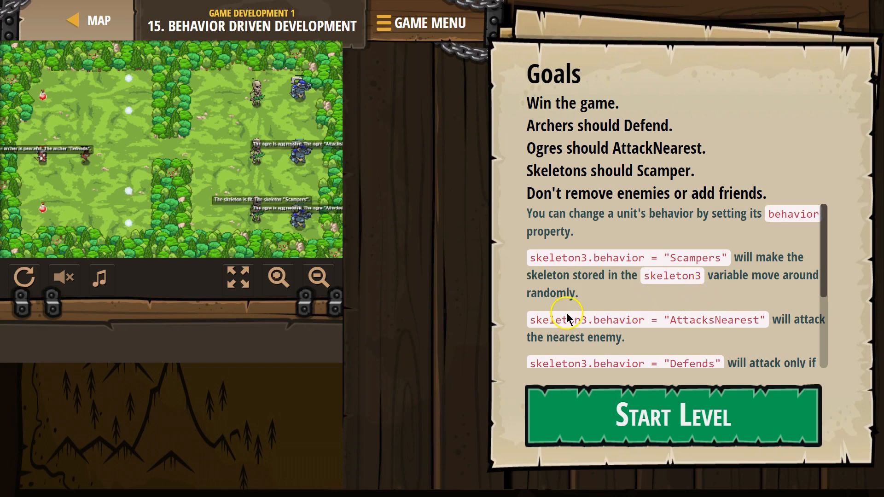
{"action": "mouse_move", "coordinate": [750, 323]}
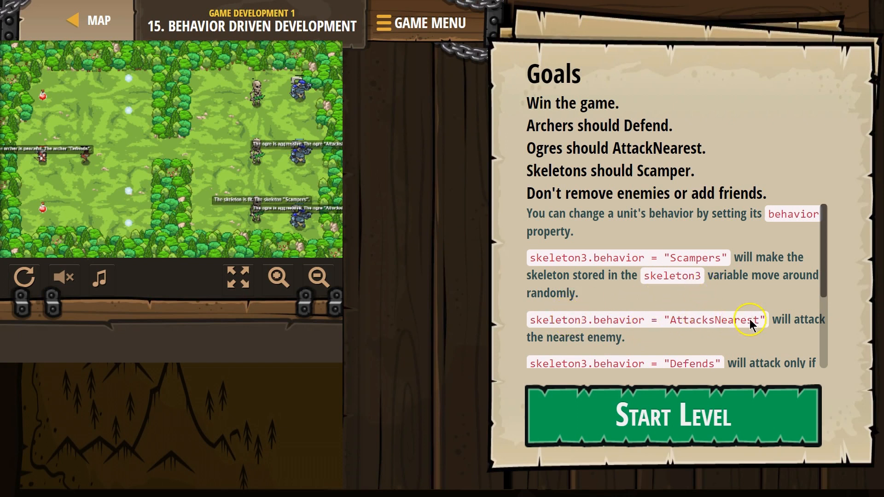
{"action": "mouse_move", "coordinate": [703, 350]}
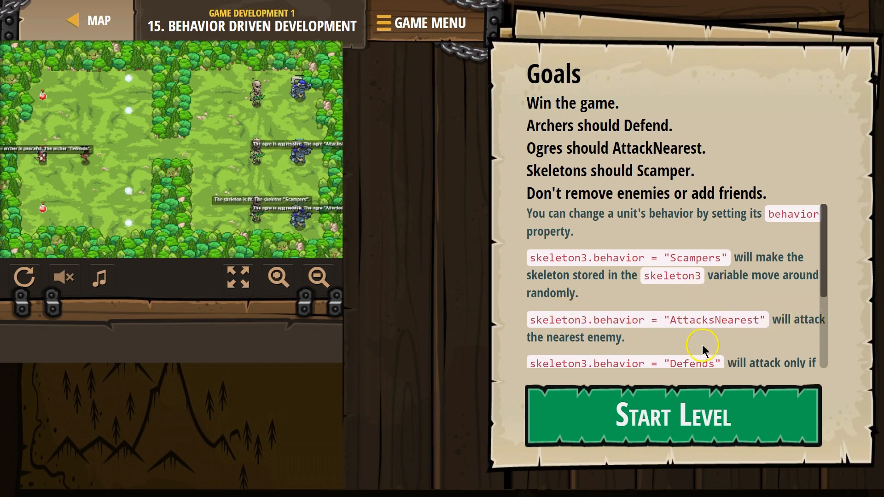
{"action": "mouse_move", "coordinate": [668, 334]}
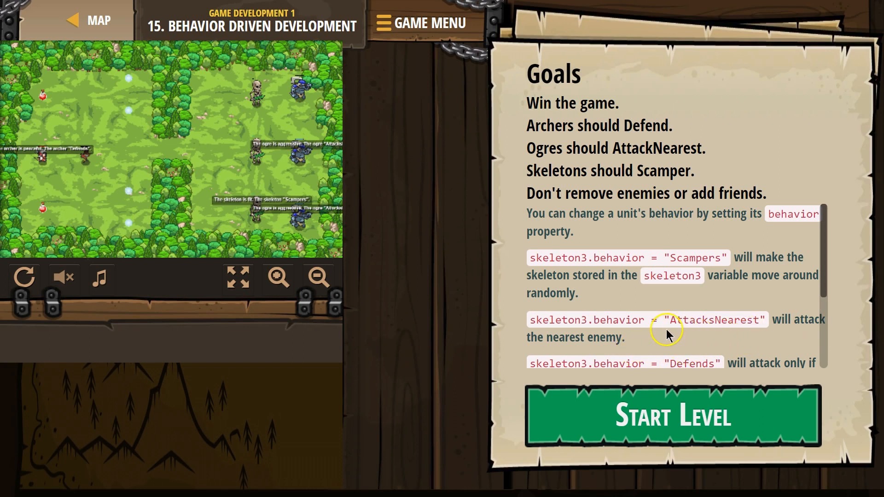
{"action": "mouse_move", "coordinate": [560, 323]}
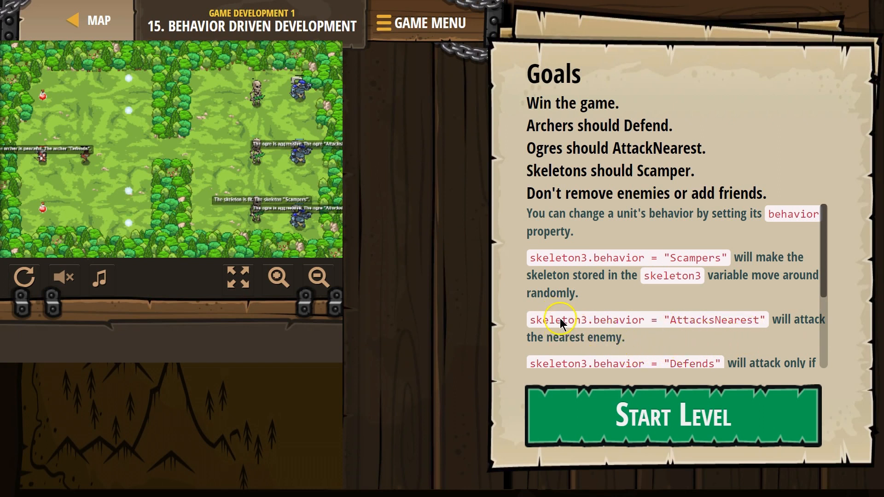
Step: Start level 15 so the Python starter code with spawn calls and behavior comments appears
{"action": "scroll", "scroll_direction": "down", "scroll_amount": 3}
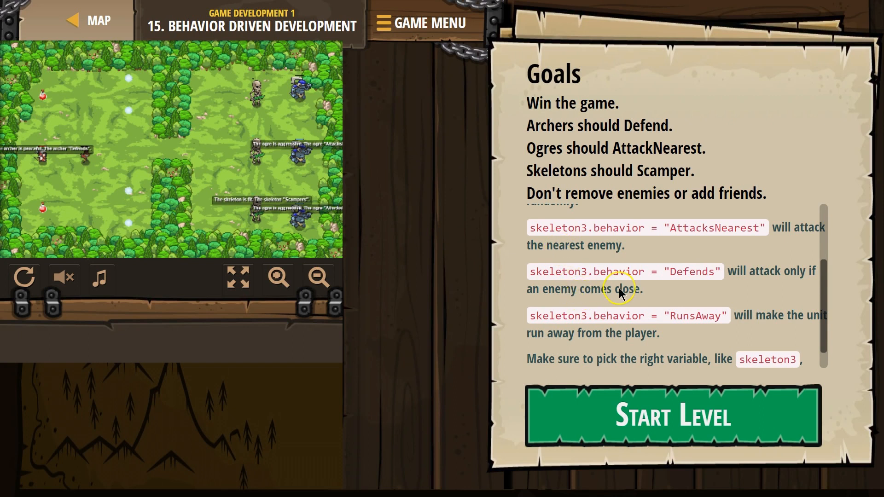
{"action": "mouse_move", "coordinate": [709, 277]}
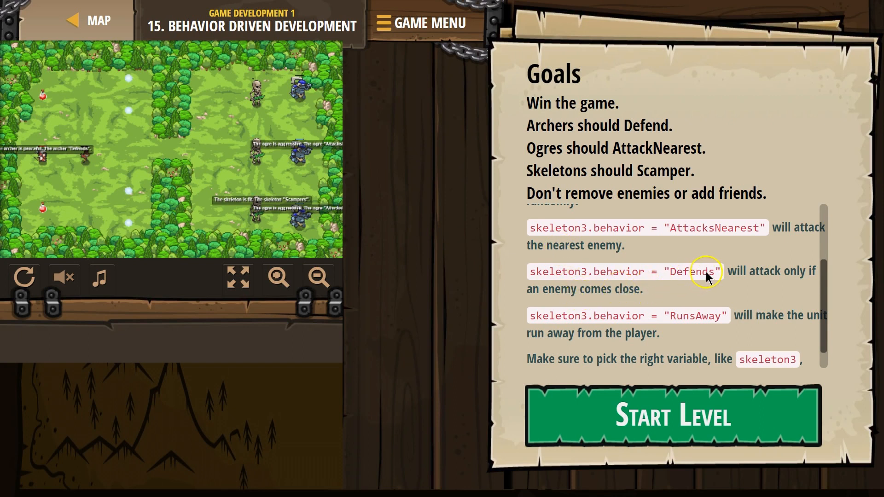
{"action": "mouse_move", "coordinate": [810, 272]}
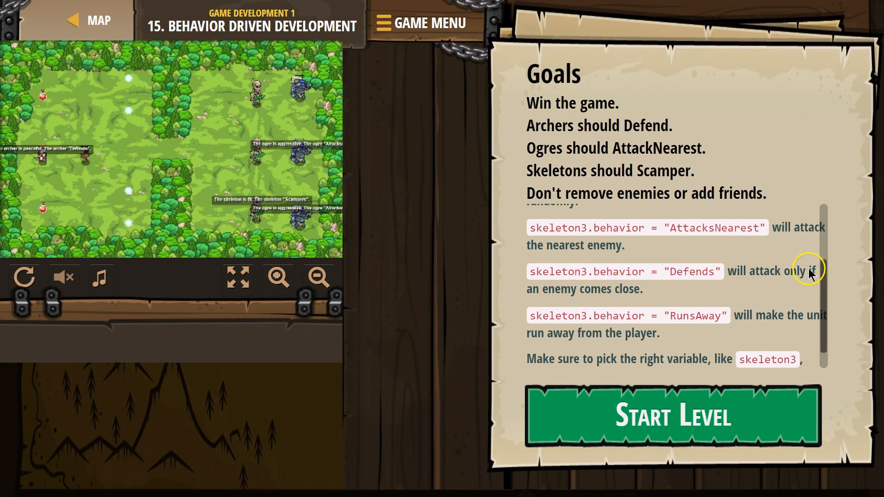
{"action": "mouse_move", "coordinate": [724, 333]}
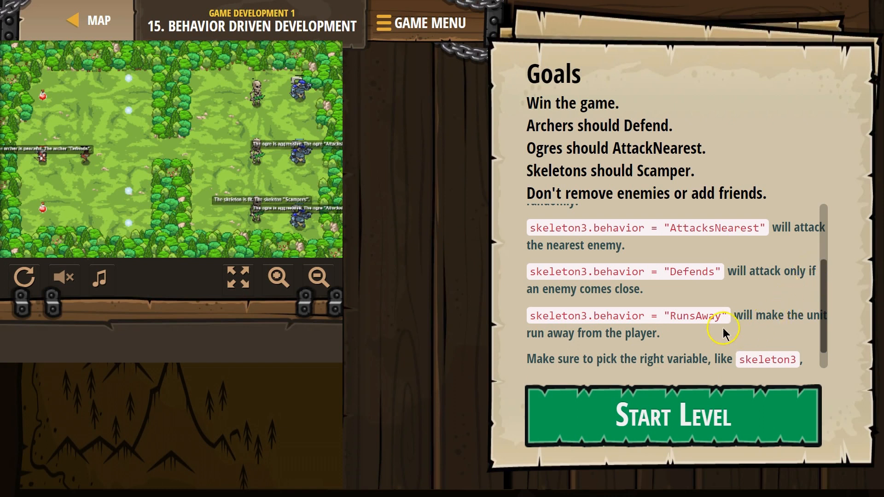
{"action": "scroll", "scroll_direction": "down", "scroll_amount": 3}
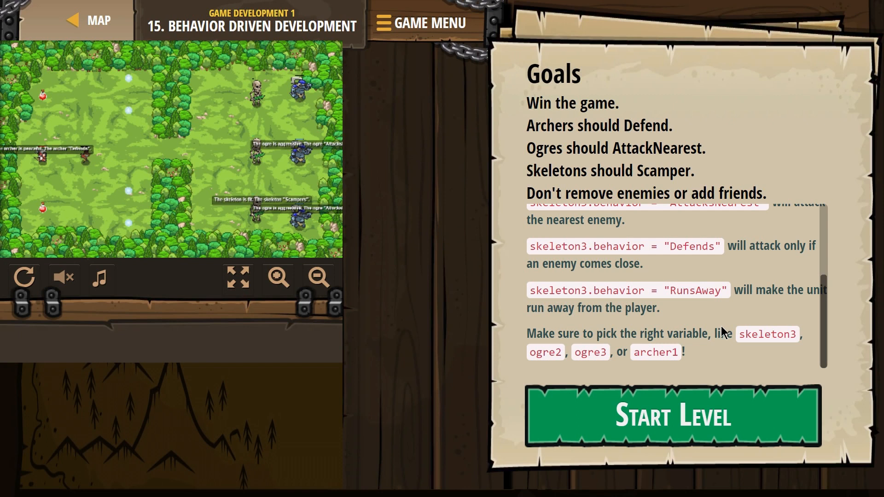
{"action": "mouse_move", "coordinate": [759, 291]}
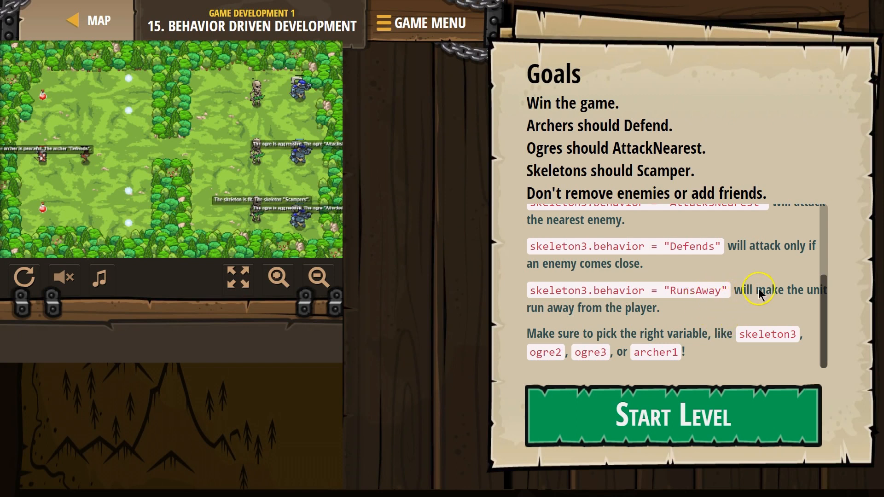
{"action": "mouse_move", "coordinate": [721, 303]}
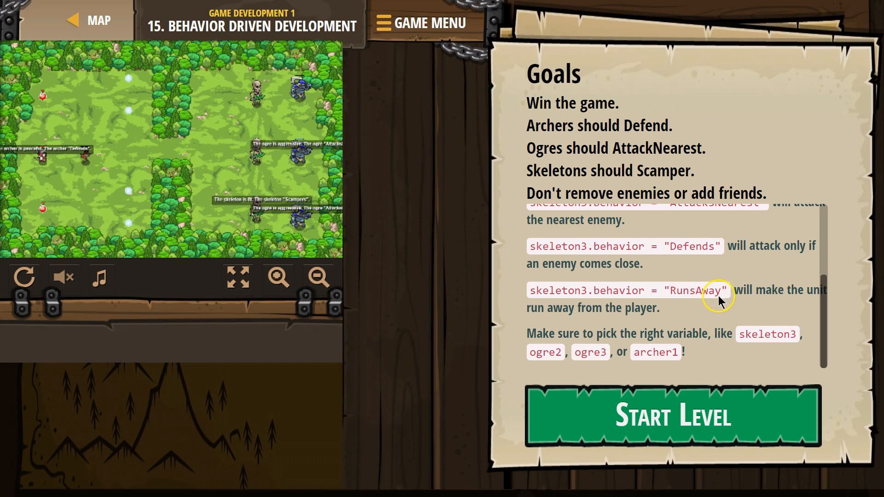
{"action": "mouse_move", "coordinate": [626, 329]}
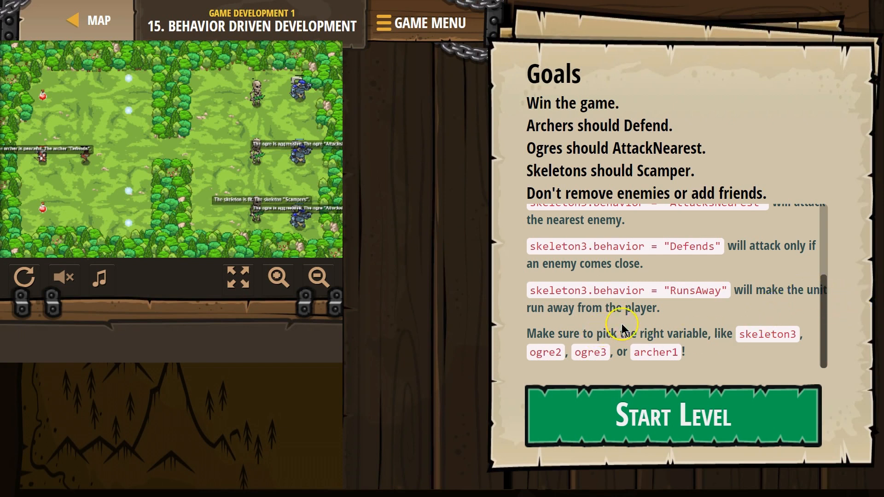
{"action": "mouse_move", "coordinate": [656, 344]}
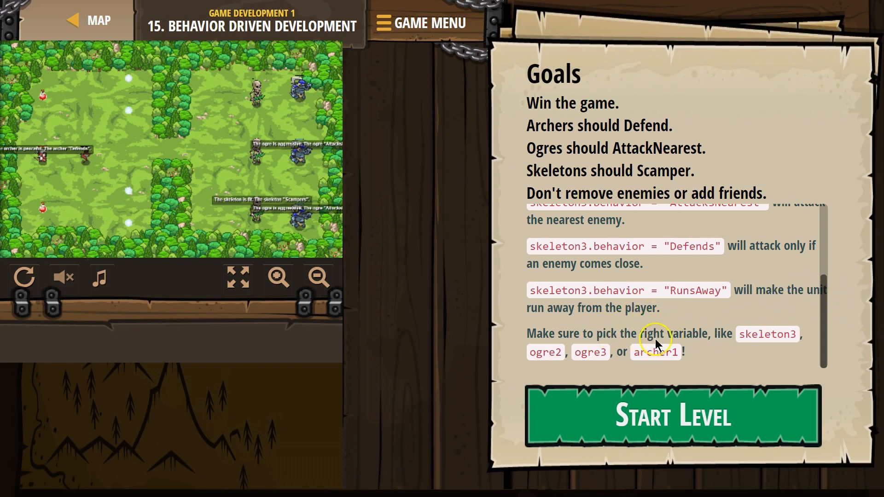
{"action": "mouse_move", "coordinate": [765, 339]}
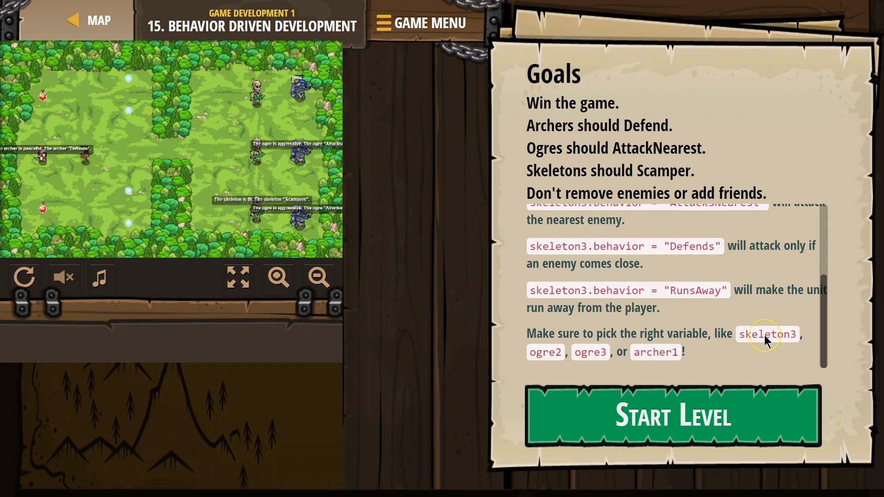
{"action": "mouse_move", "coordinate": [670, 417]}
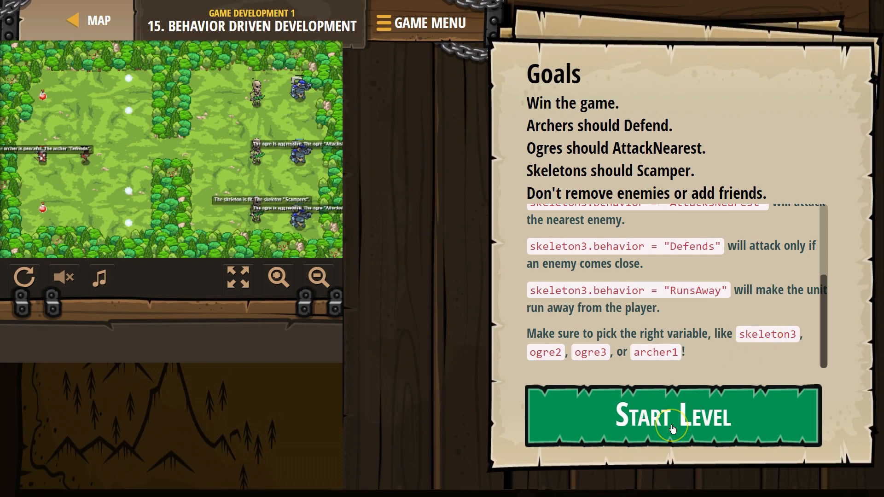
{"action": "left_click", "coordinate": [670, 416]}
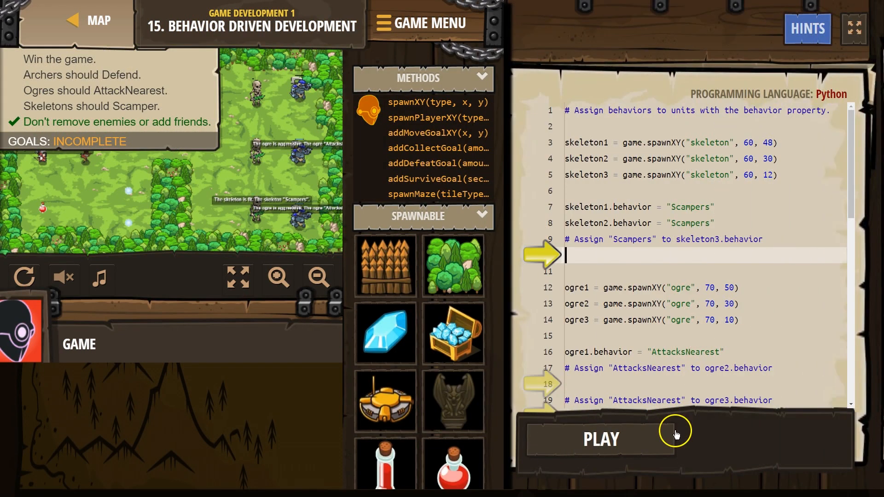
{"action": "mouse_move", "coordinate": [633, 301]}
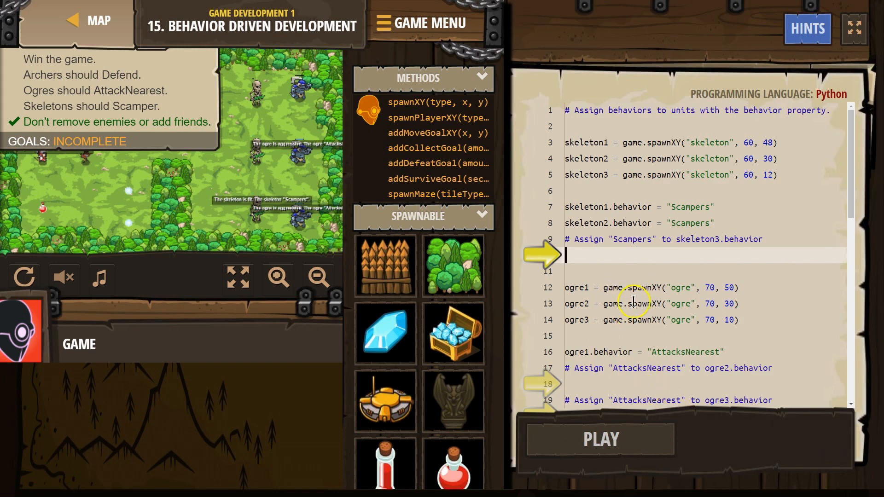
{"action": "mouse_move", "coordinate": [573, 110]}
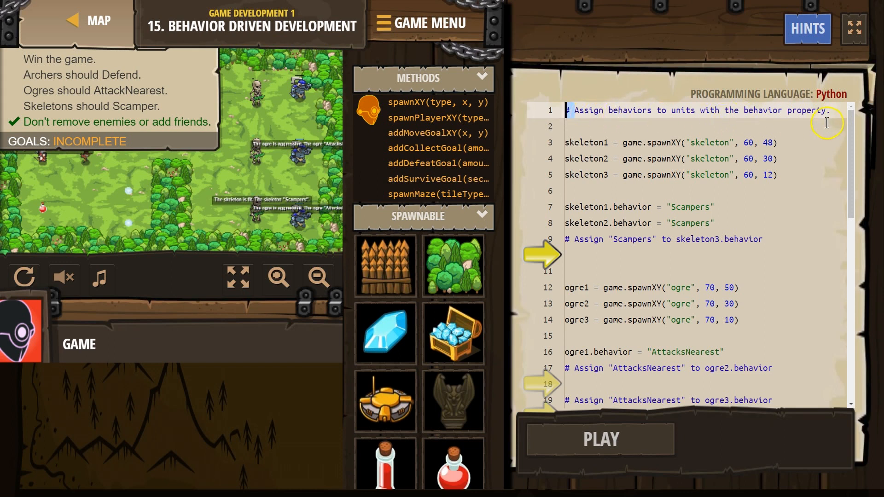
{"action": "mouse_move", "coordinate": [658, 138]}
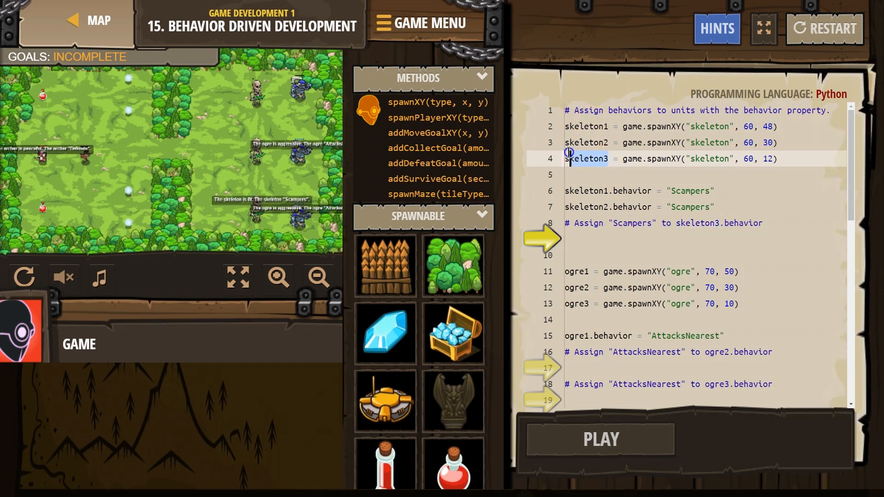
Step: Replace the skeleton3 variable name on line 4 with meanSkull
{"action": "double_click", "coordinate": [694, 223]}
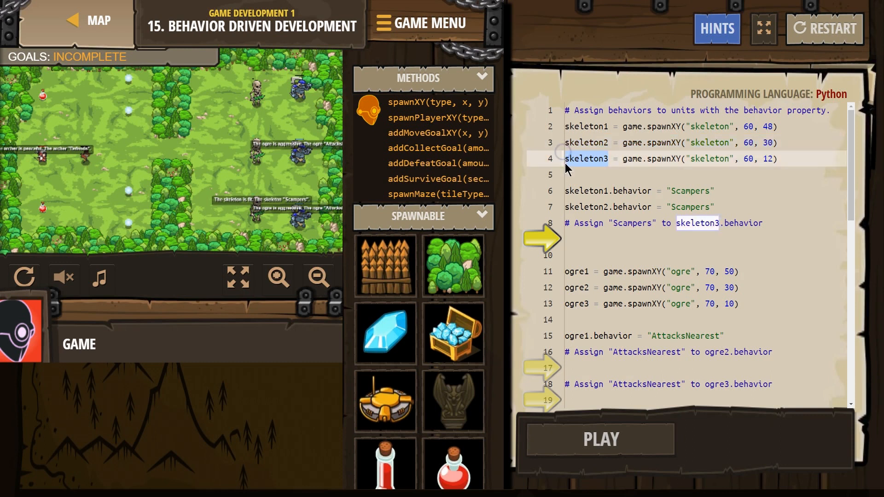
{"action": "type", "text": "means"}
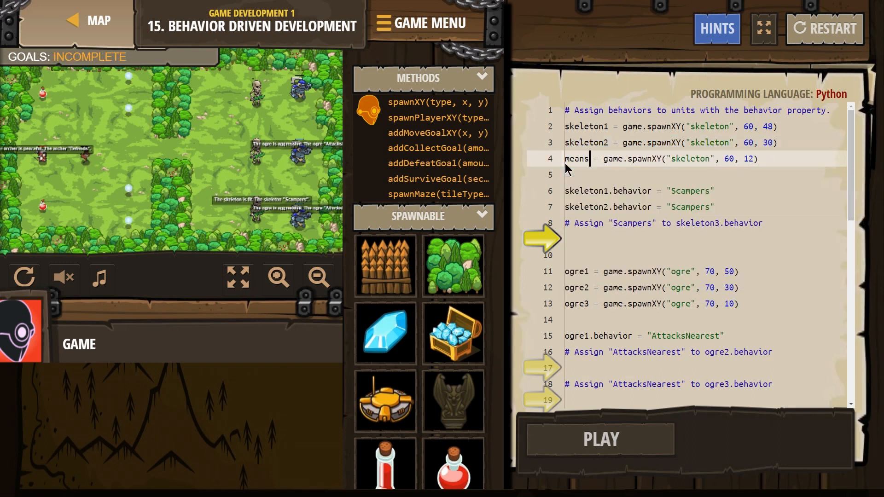
{"action": "type", "text": "skull"}
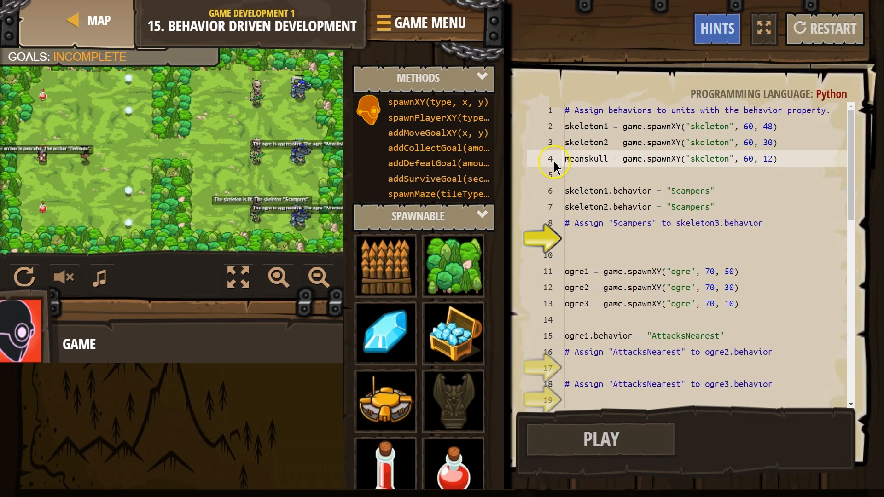
{"action": "left_click", "coordinate": [589, 159]}
{"action": "type", "text": "S"}
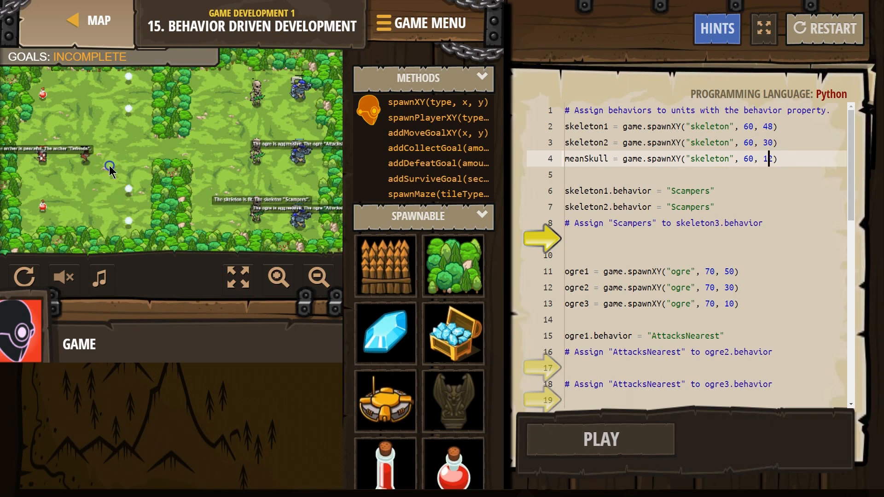
{"action": "mouse_move", "coordinate": [125, 238]}
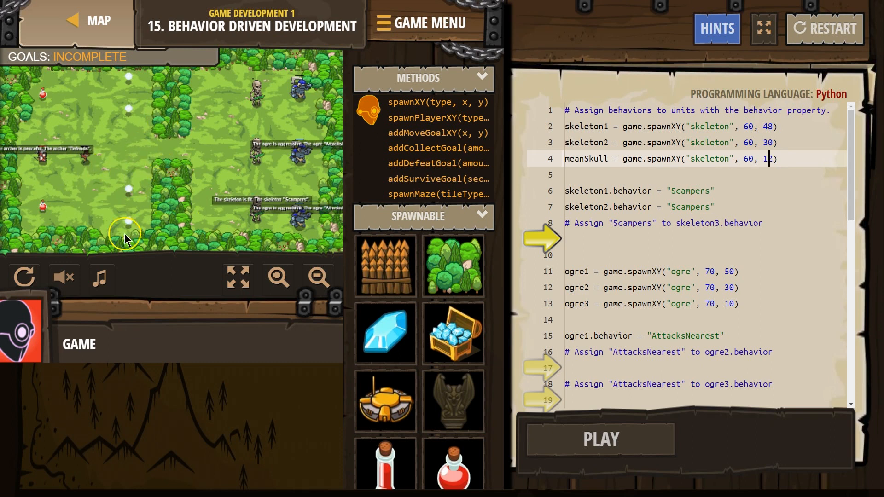
{"action": "mouse_move", "coordinate": [6, 234]}
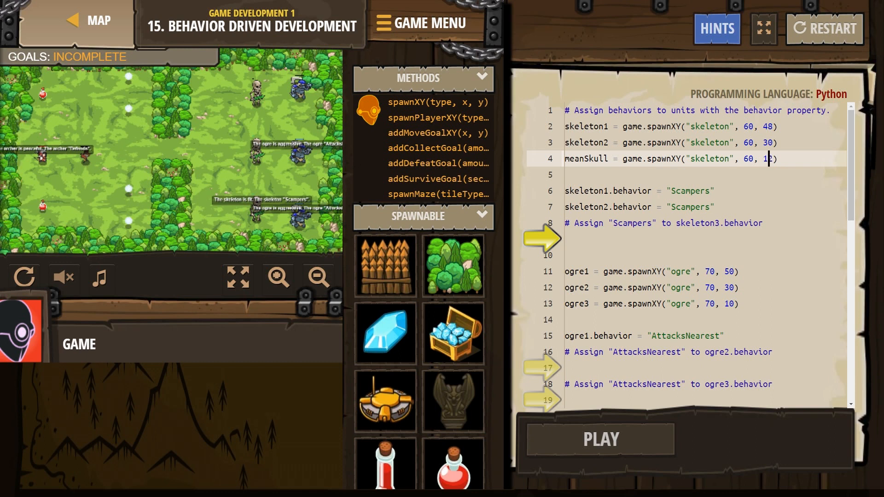
{"action": "mouse_move", "coordinate": [7, 251]}
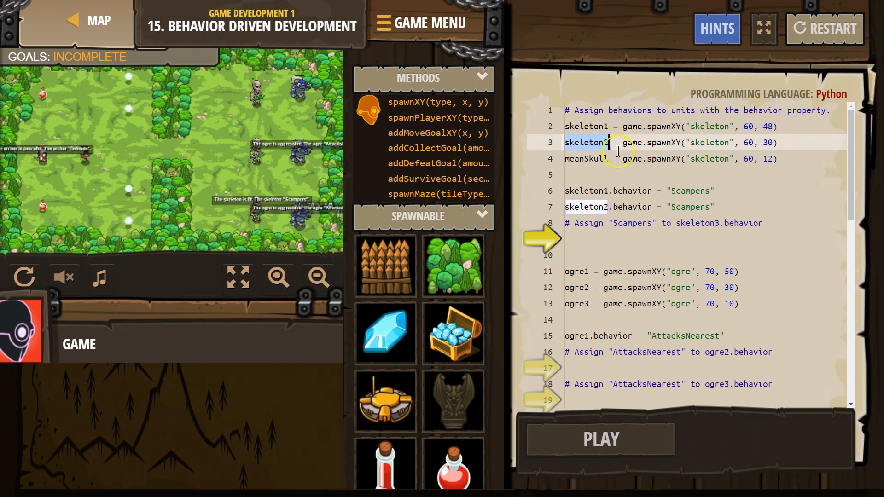
Step: Move the cursor around the skeleton2 name and nearby editor lines
{"action": "left_click", "coordinate": [783, 142]}
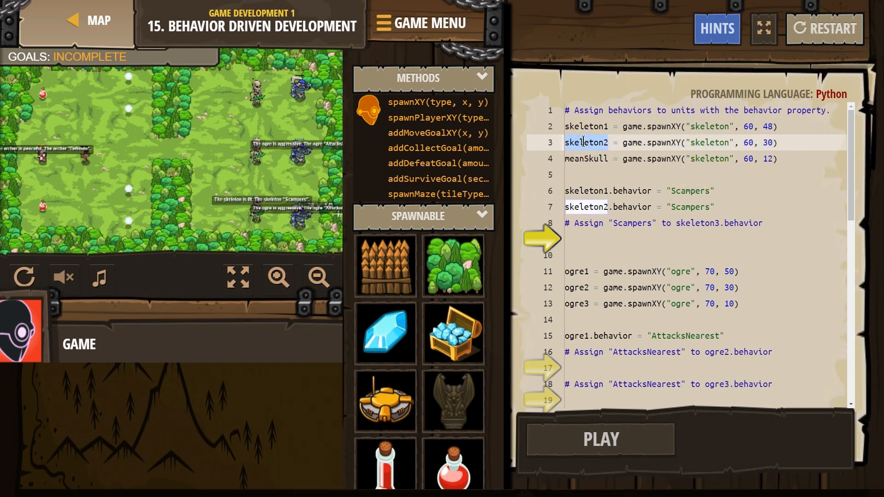
{"action": "left_click", "coordinate": [623, 242]}
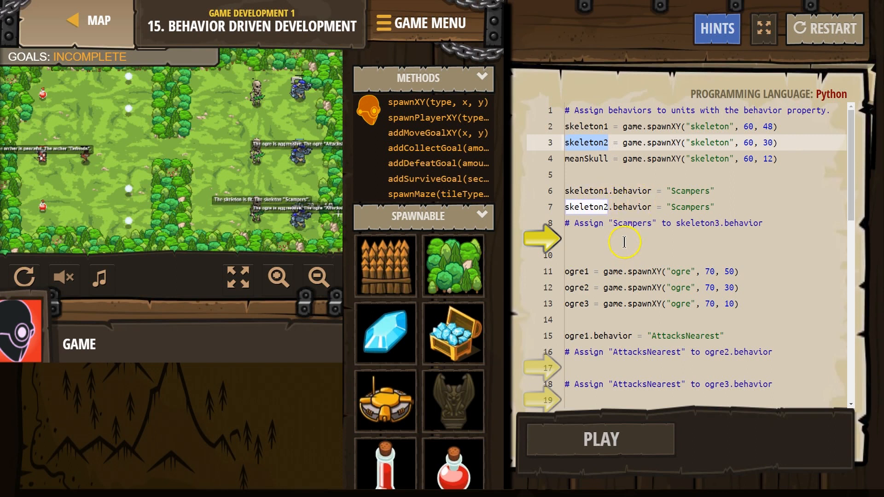
{"action": "left_click", "coordinate": [614, 239]}
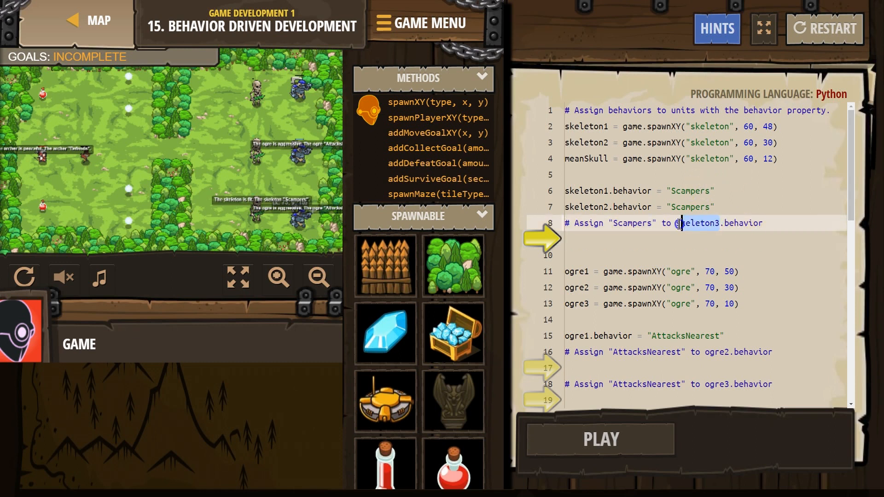
Step: Write skeleton3.behavior = "Scampers" under the skeleton3 comment on line 9
{"action": "left_click", "coordinate": [608, 158]}
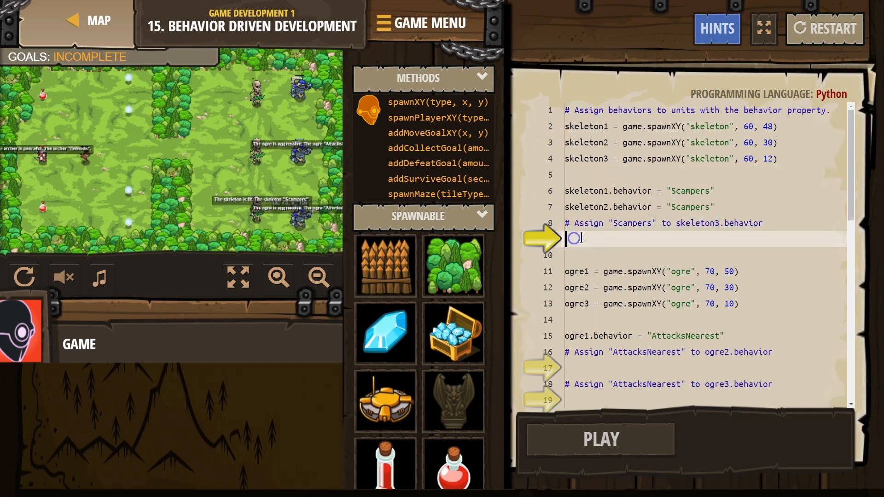
{"action": "type", "text": "ske"}
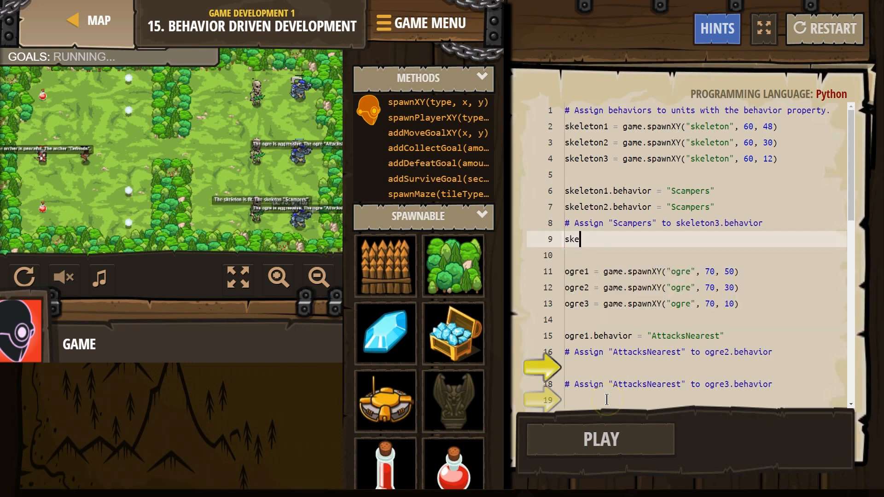
{"action": "type", "text": "leton"}
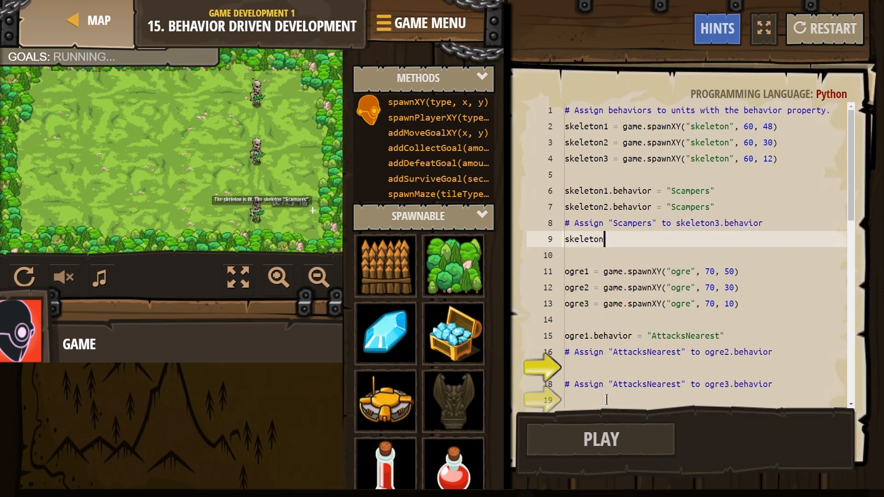
{"action": "type", "text": "3"}
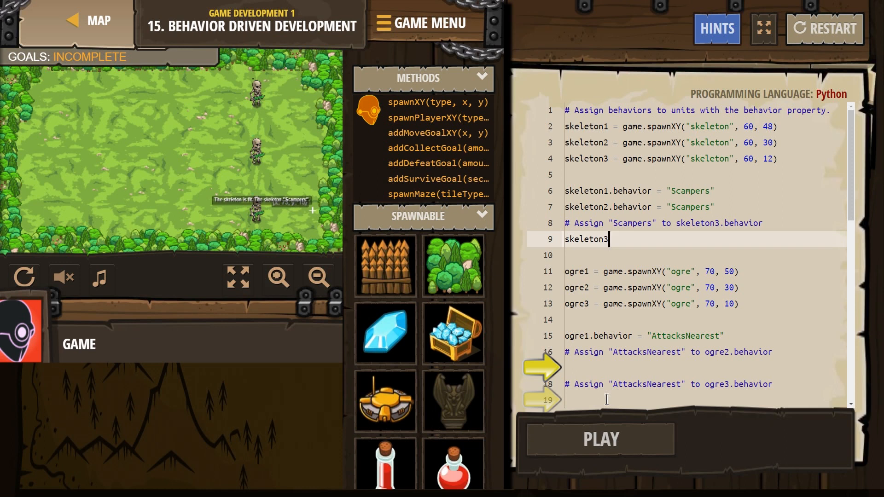
{"action": "type", "text": "."}
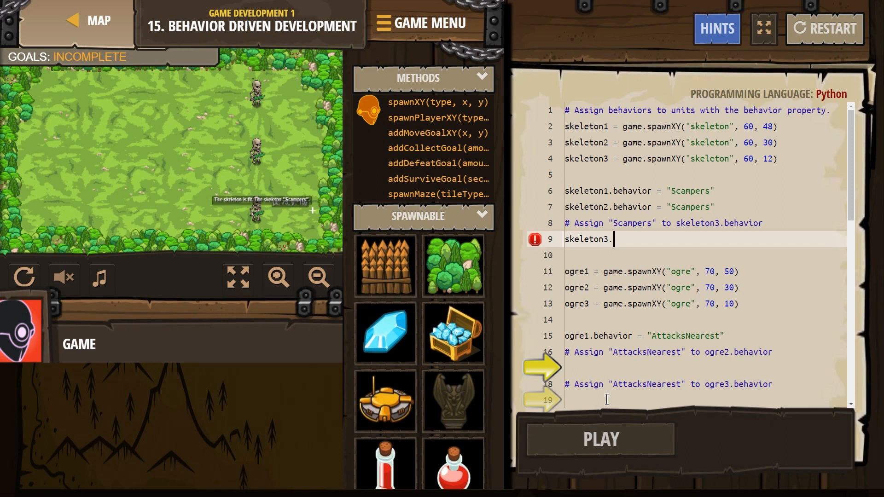
{"action": "type", "text": "beha"}
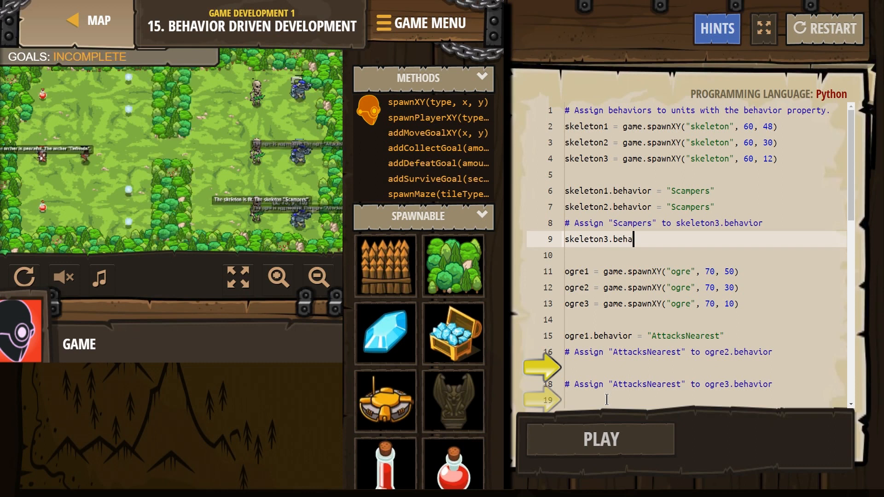
{"action": "type", "text": "vior"}
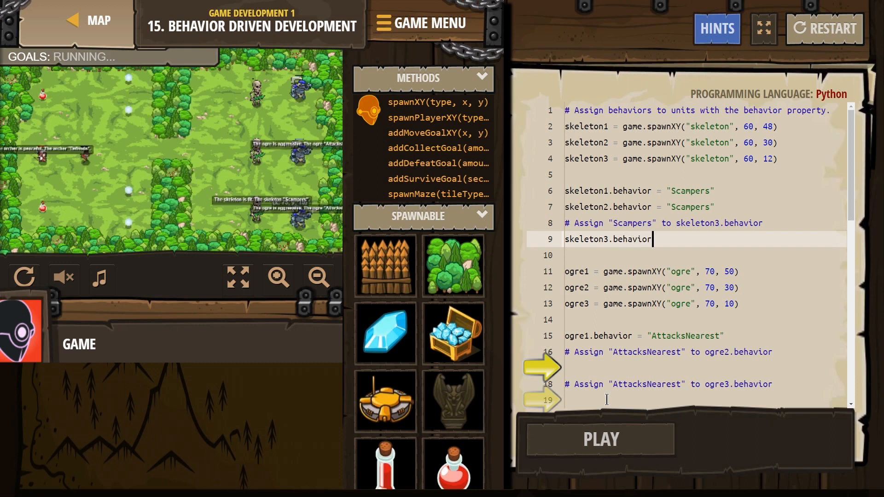
{"action": "type", "text": "= \""}
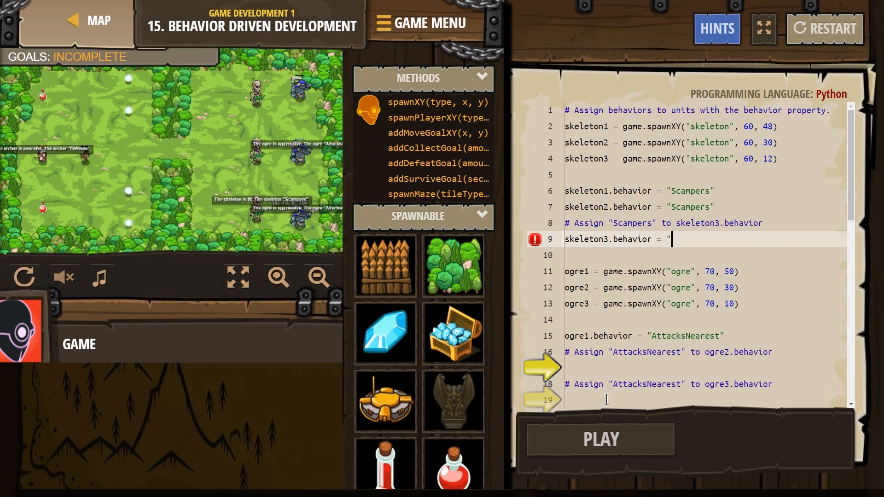
{"action": "type", "text": "Scampers"}
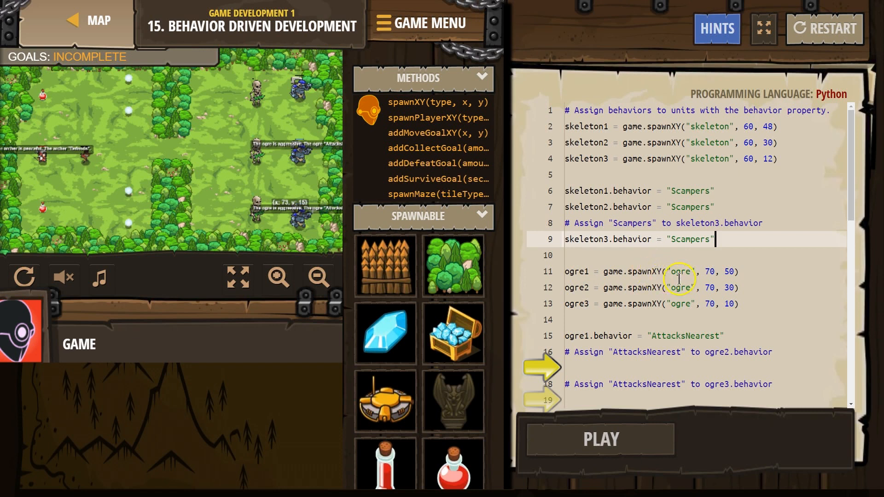
{"action": "mouse_move", "coordinate": [565, 176]}
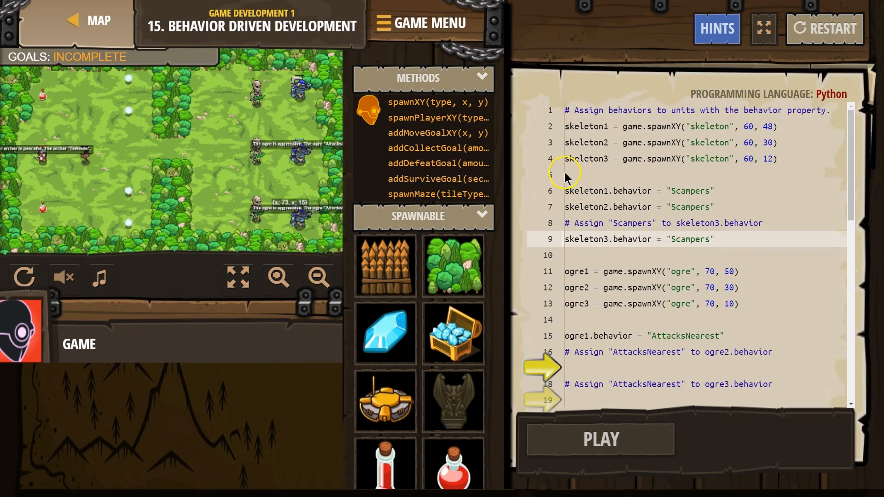
Step: Remove the blank lines between the skeleton and ogre blocks
{"action": "left_click", "coordinate": [598, 439]}
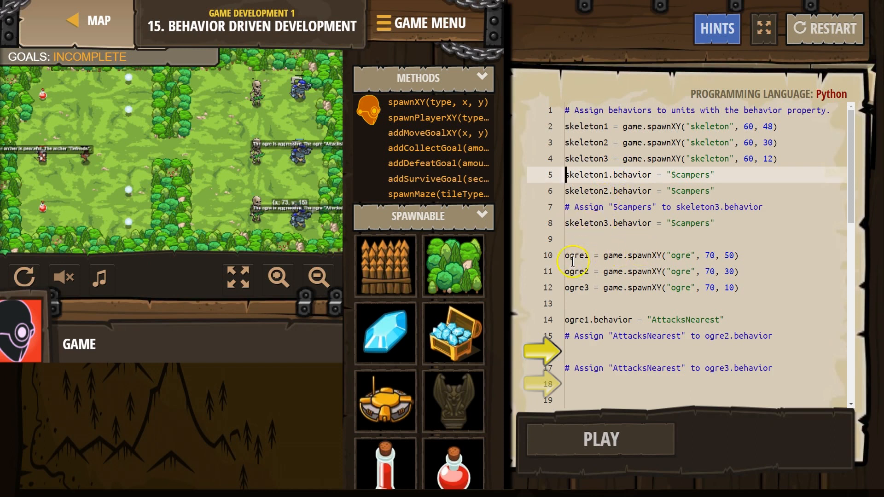
{"action": "left_click", "coordinate": [606, 255]}
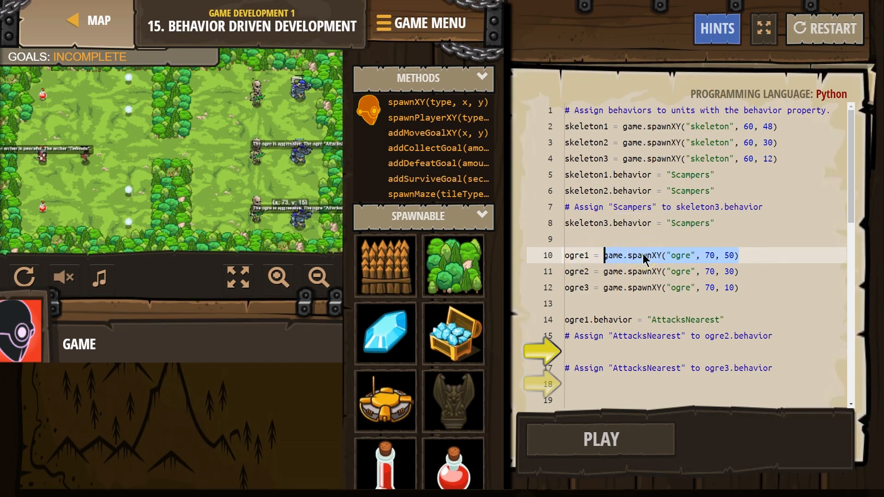
{"action": "left_click", "coordinate": [570, 271]}
{"action": "type", "text": "orge2.behavior"}
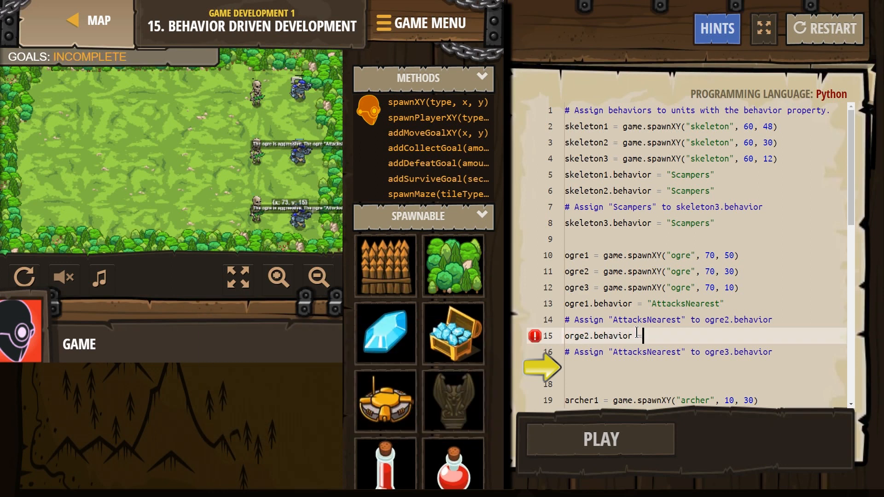
Step: Write ogre2.behavior = "AttacksNearest" under the ogre2 comment
{"action": "type", "text": "= \"Attac"}
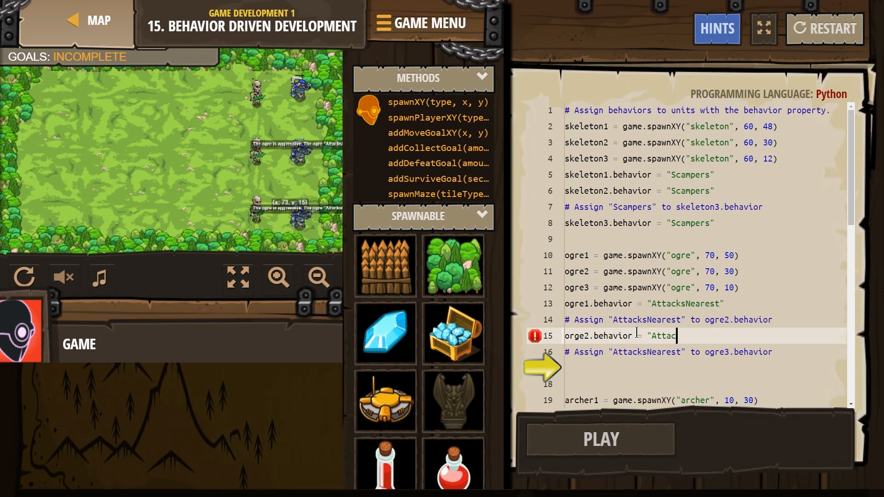
{"action": "type", "text": "ksNearest"}
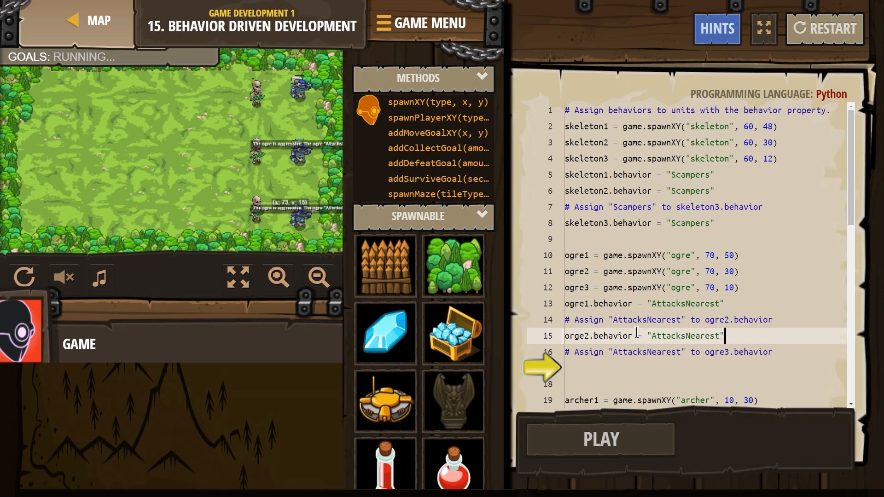
{"action": "left_click", "coordinate": [598, 439]}
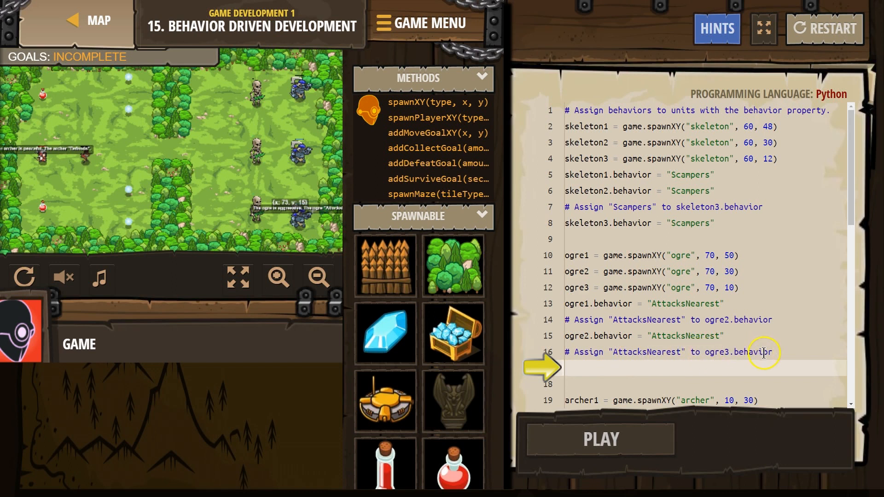
Step: Write ogre3.behavior = "AttacksNearest" on line 17 under the ogre3 comment
{"action": "type", "text": "or"}
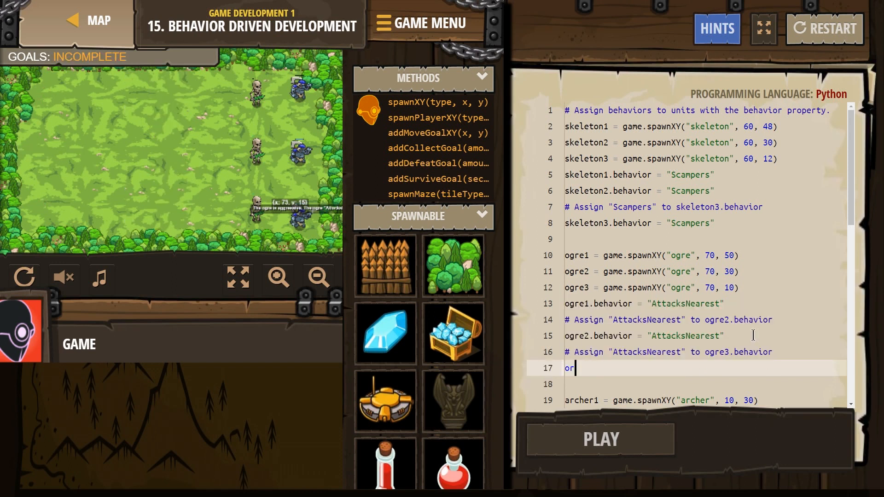
{"action": "type", "text": "gre."}
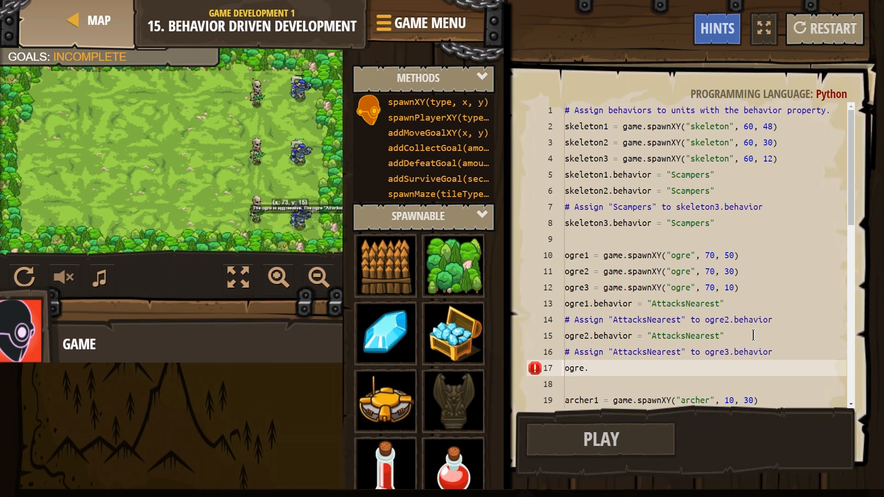
{"action": "type", "text": "ogre3.at"}
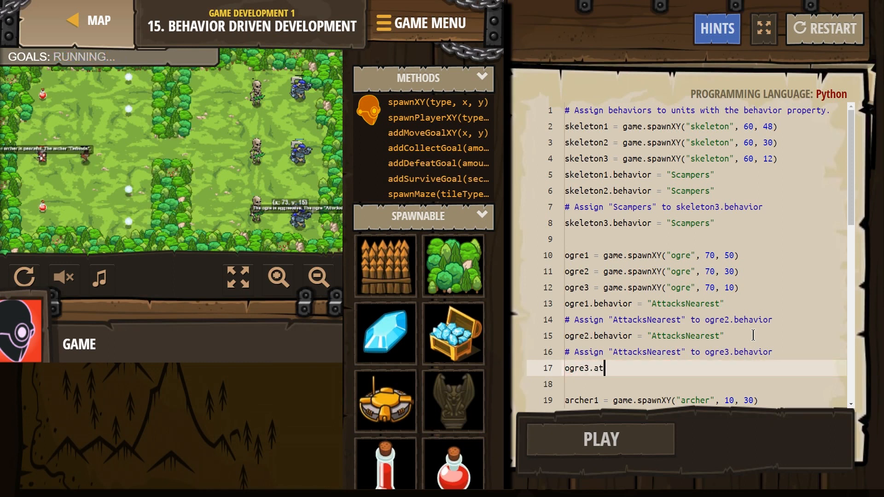
{"action": "type", "text": "be"}
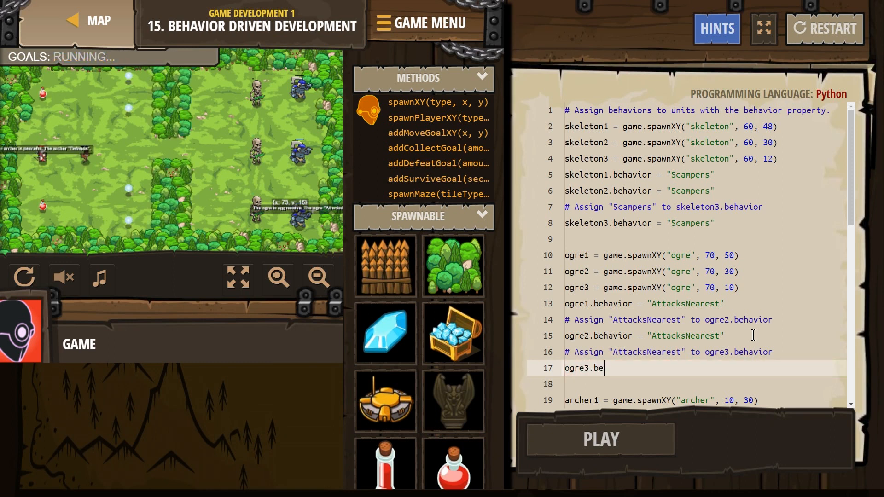
{"action": "type", "text": "havior ="}
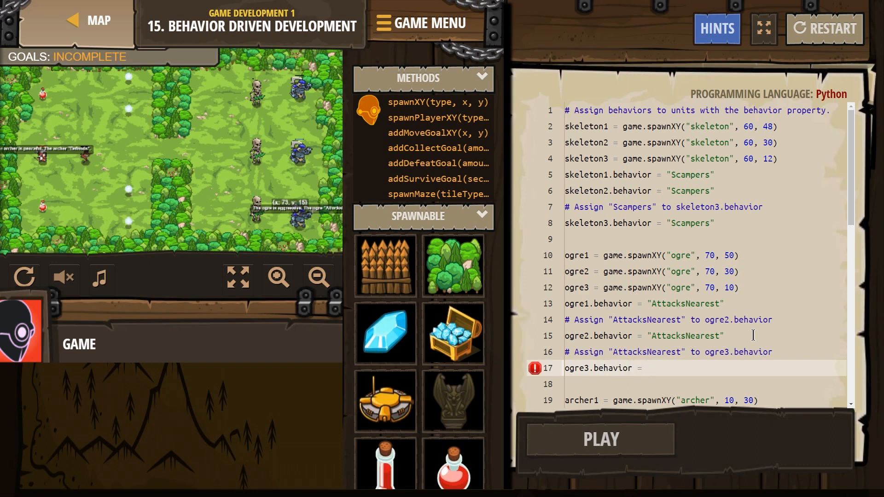
{"action": "type", "text": "\"att"}
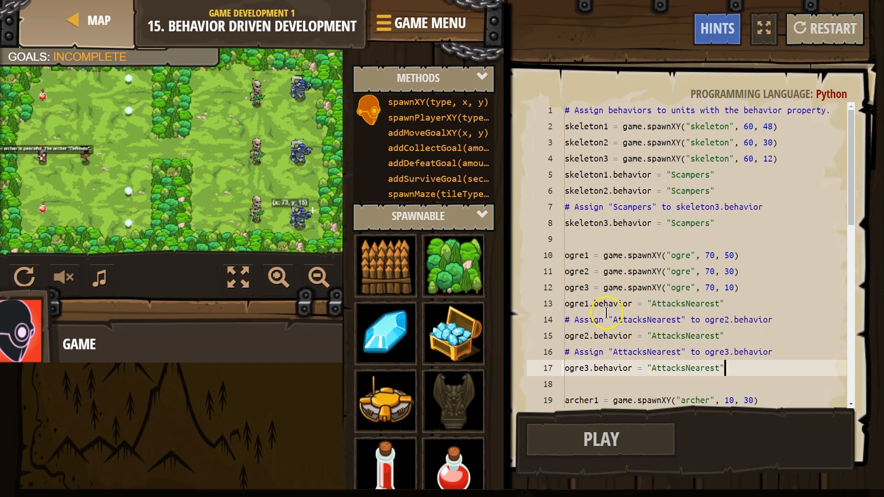
Step: Review the remaining code and begin the archer1 line under the Defends comment
{"action": "scroll", "scroll_direction": "down", "scroll_amount": 3}
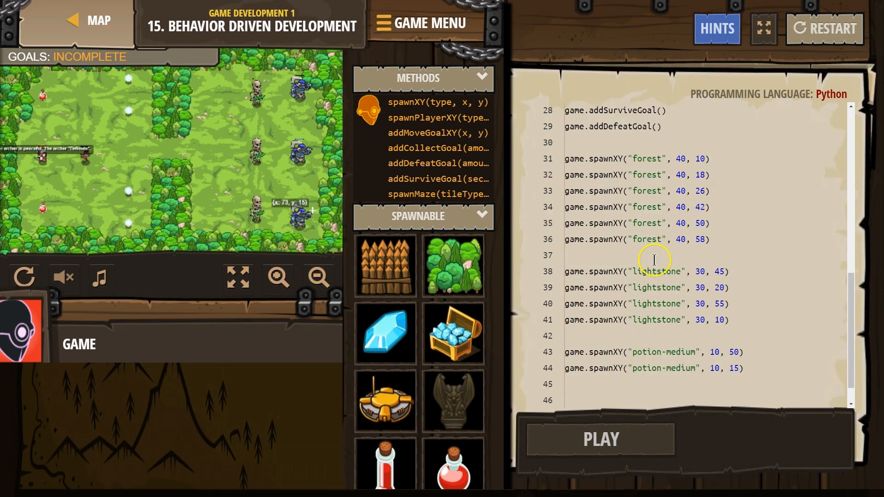
{"action": "scroll", "scroll_direction": "up", "scroll_amount": 3}
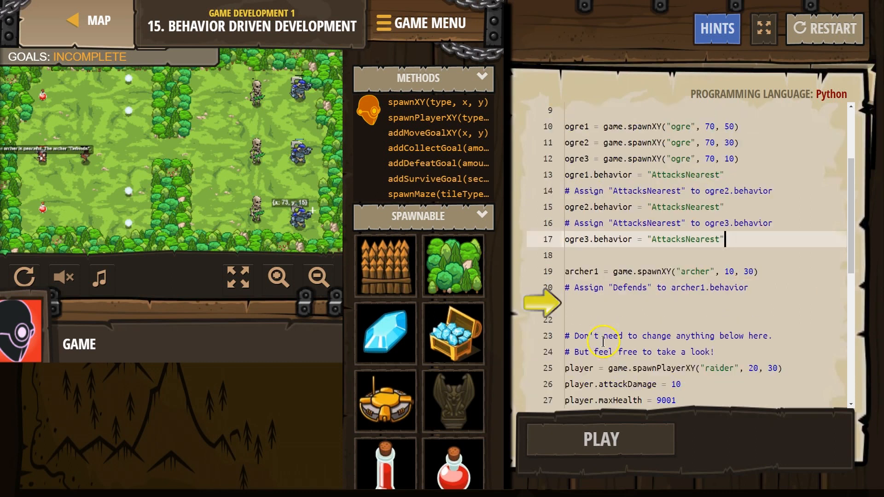
{"action": "scroll", "scroll_direction": "down", "scroll_amount": 3}
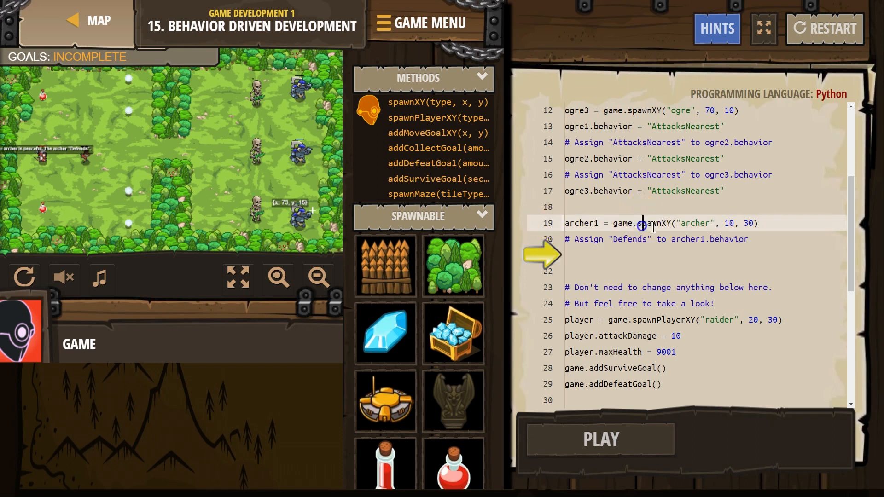
{"action": "mouse_move", "coordinate": [572, 229]}
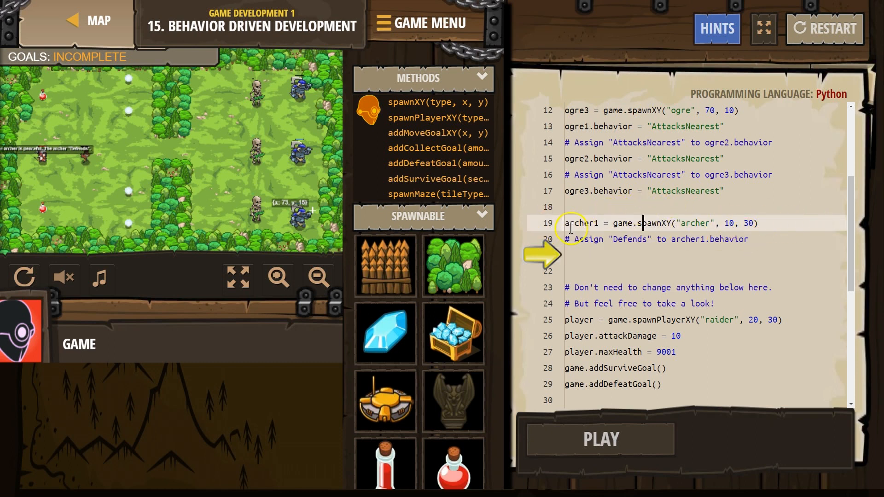
{"action": "left_click", "coordinate": [595, 256]}
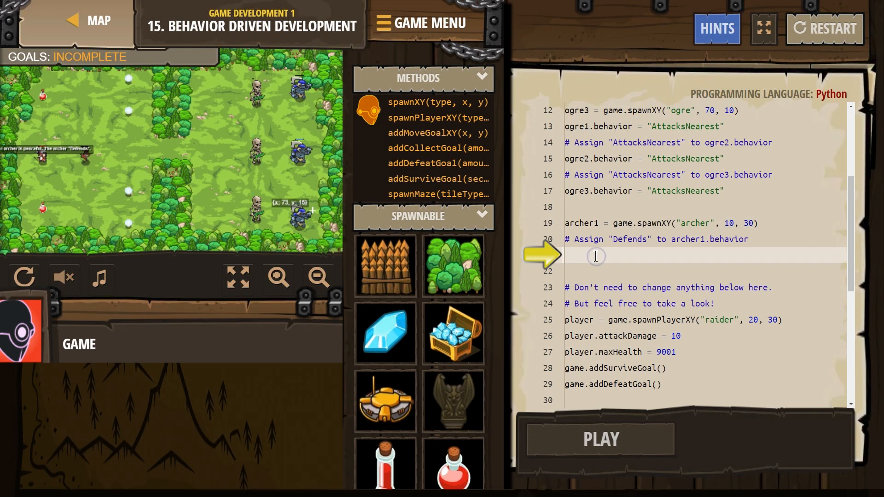
{"action": "type", "text": "anchor"}
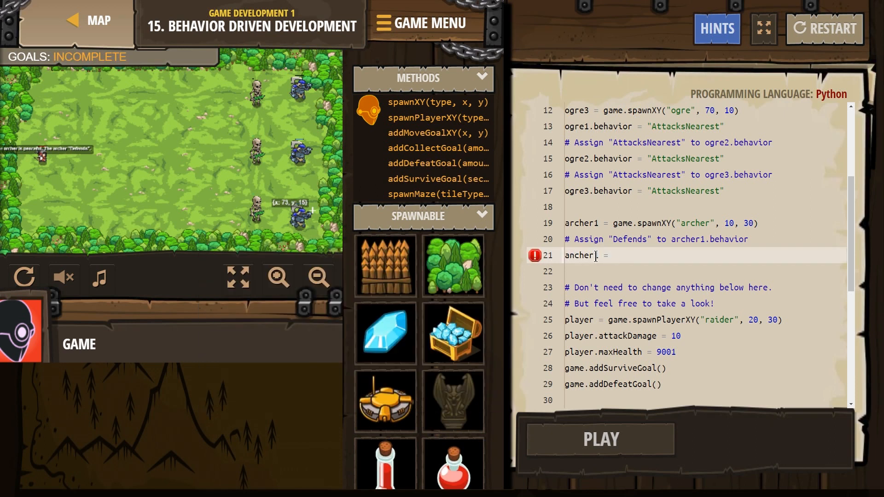
Step: Complete line 21 as archer1.behavior = "Defends"
{"action": "left_click", "coordinate": [599, 439]}
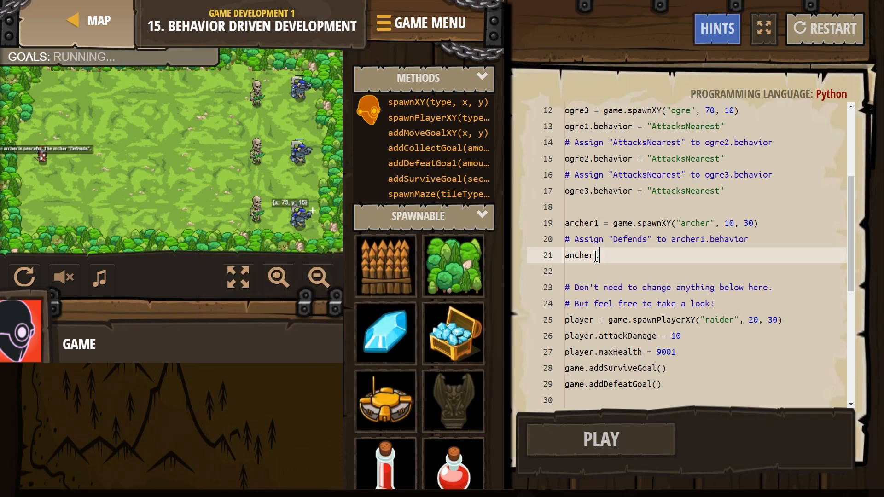
{"action": "type", "text": "1.b"}
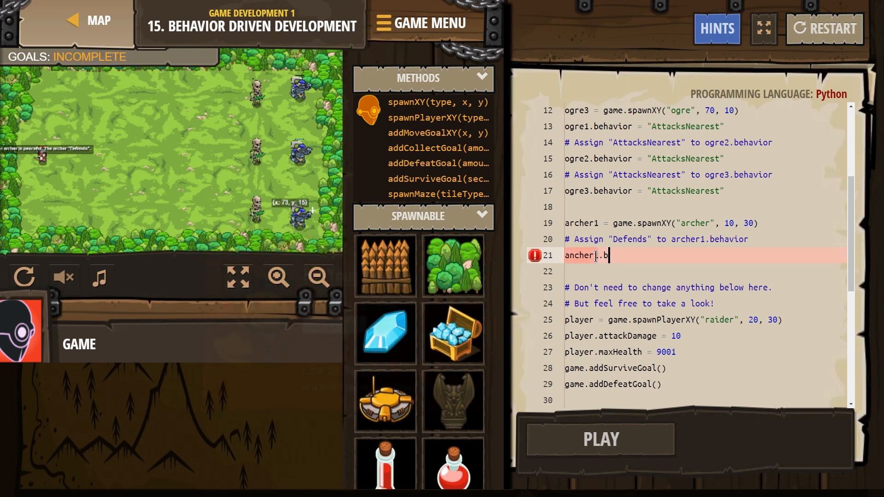
{"action": "type", "text": "eha"}
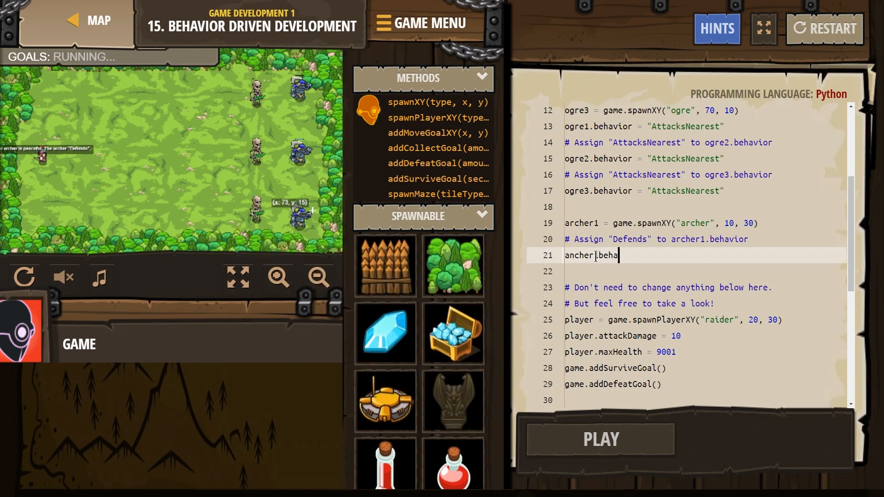
{"action": "type", "text": "vior"}
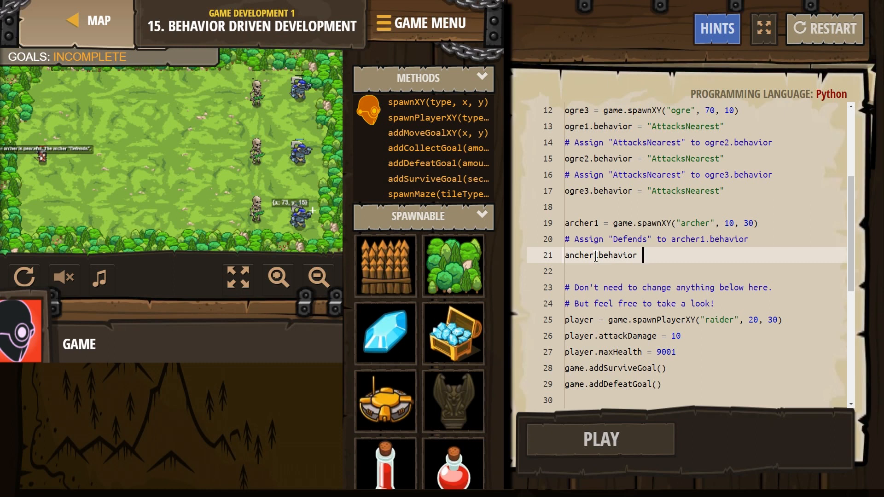
{"action": "type", "text": "= \"Defends"}
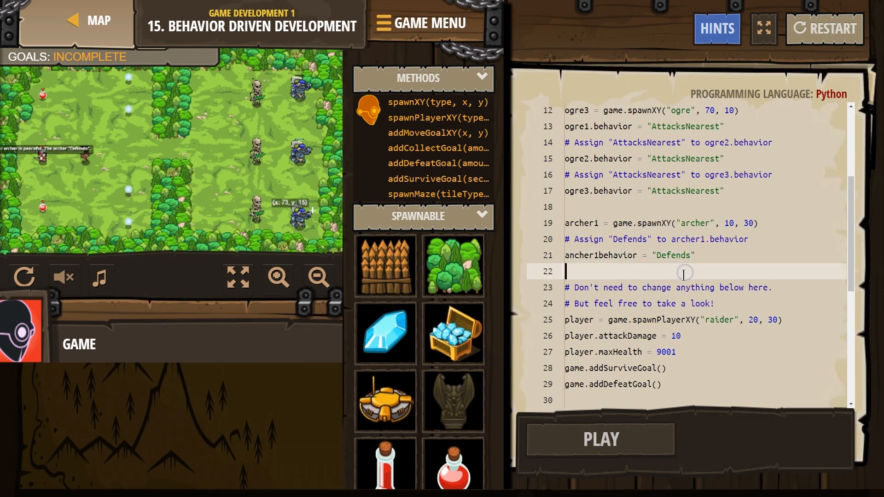
{"action": "scroll", "scroll_direction": "down", "scroll_amount": 3}
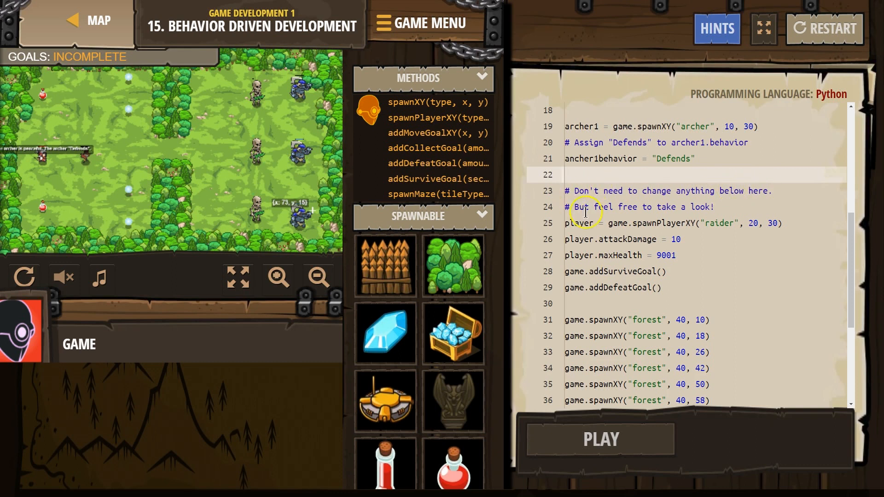
{"action": "scroll", "scroll_direction": "down", "scroll_amount": 3}
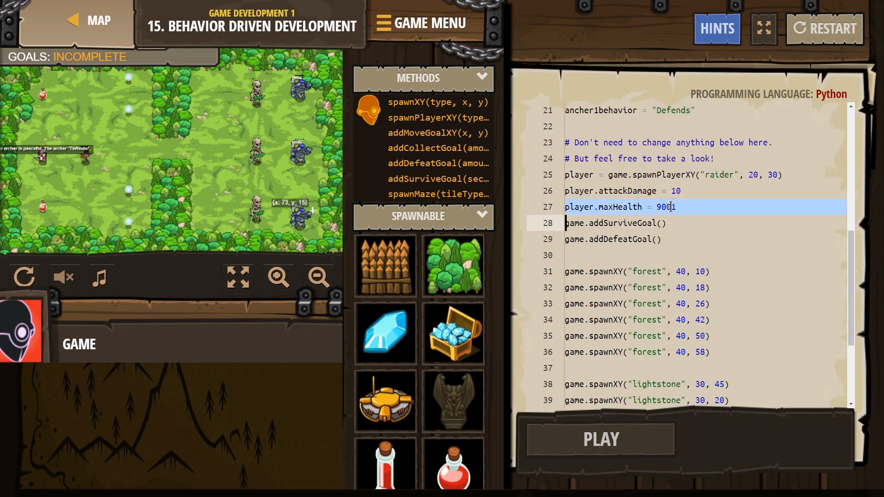
{"action": "left_click", "coordinate": [675, 190]}
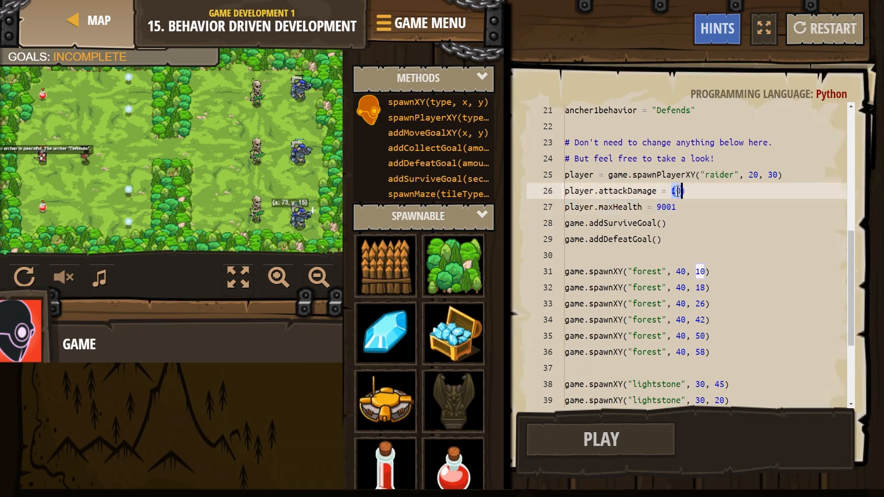
{"action": "scroll", "scroll_direction": "down", "scroll_amount": 3}
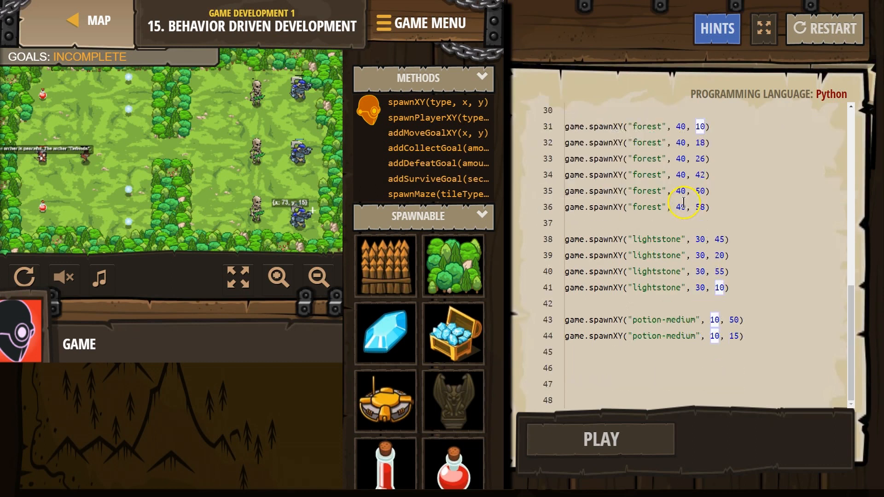
{"action": "scroll", "scroll_direction": "up", "scroll_amount": 3}
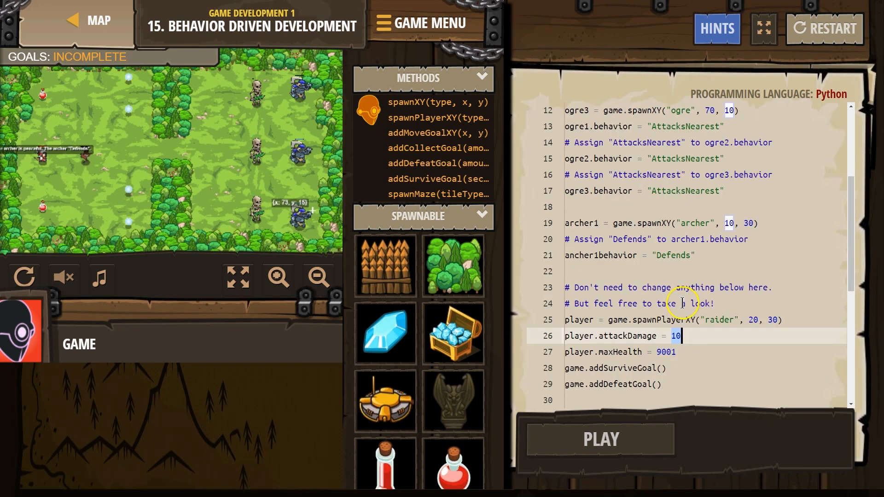
{"action": "scroll", "scroll_direction": "up", "scroll_amount": 3}
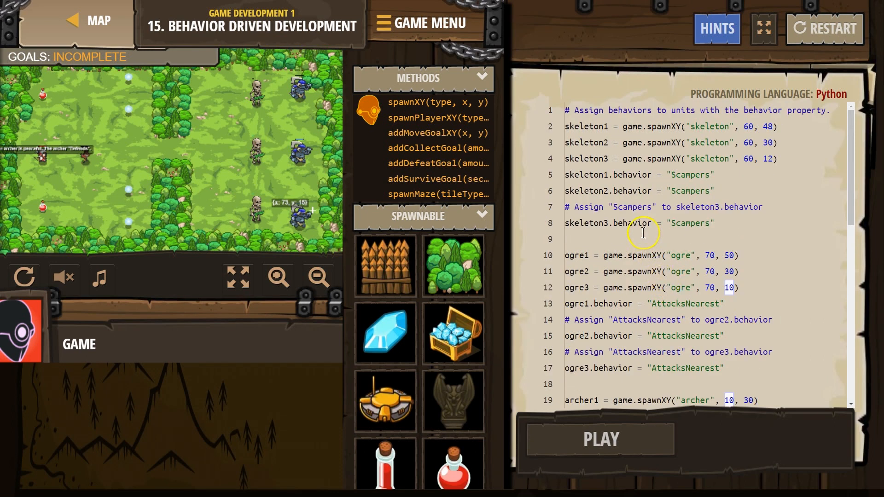
{"action": "mouse_move", "coordinate": [565, 441]}
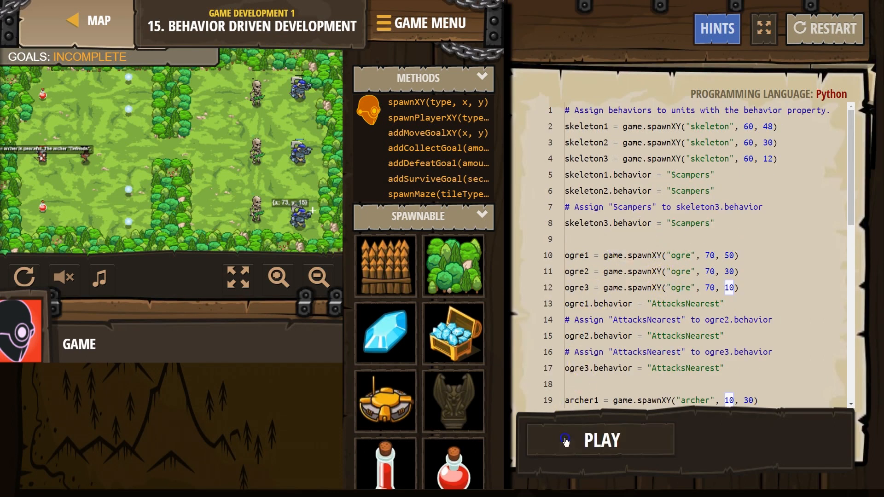
Step: Run the level, watch the battle in full view, and return to the editor
{"action": "left_click", "coordinate": [599, 440]}
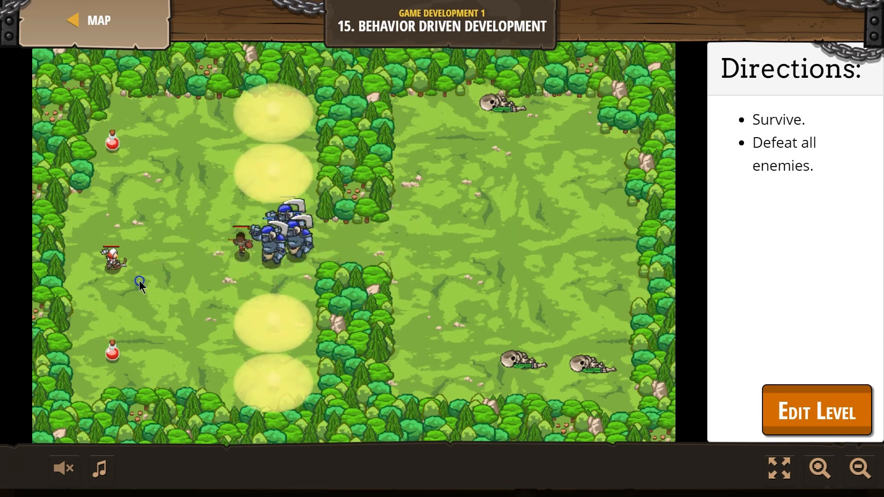
{"action": "left_click", "coordinate": [140, 281]}
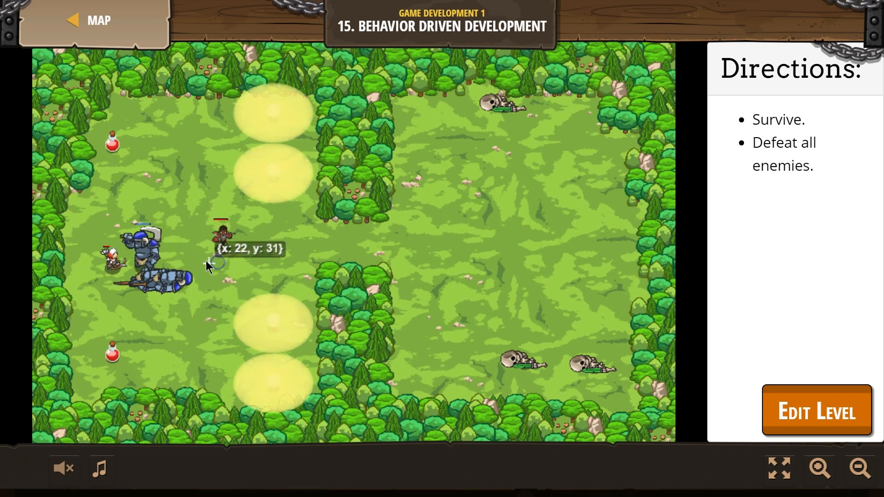
{"action": "mouse_move", "coordinate": [155, 265]}
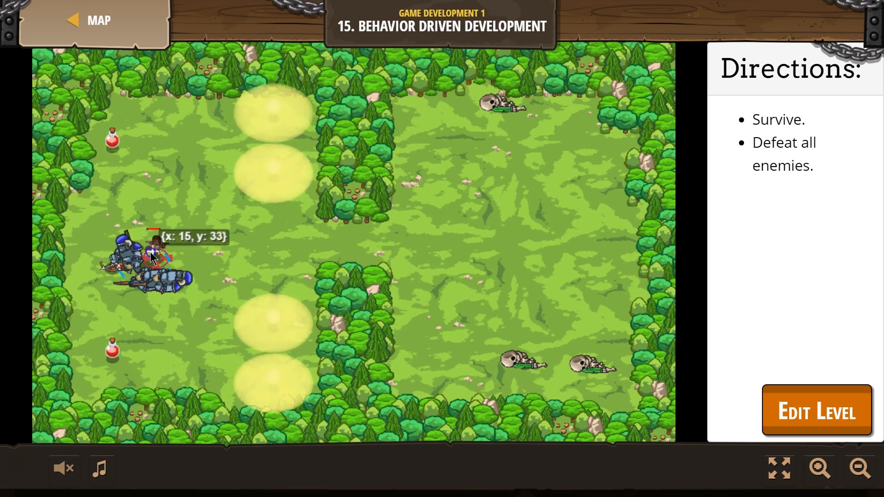
{"action": "left_click", "coordinate": [816, 410]}
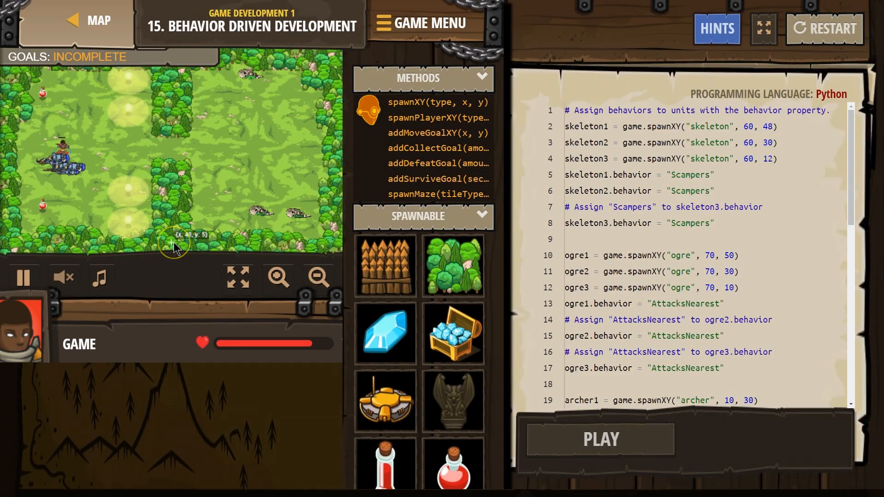
Step: Stop the simulation and check the goals, finding the archer Defend goal unmet
{"action": "left_click", "coordinate": [23, 276]}
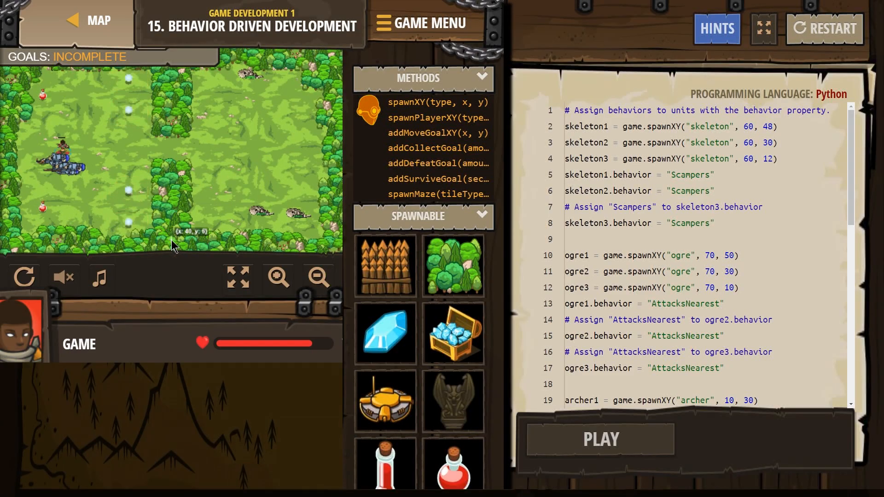
{"action": "mouse_move", "coordinate": [172, 243]}
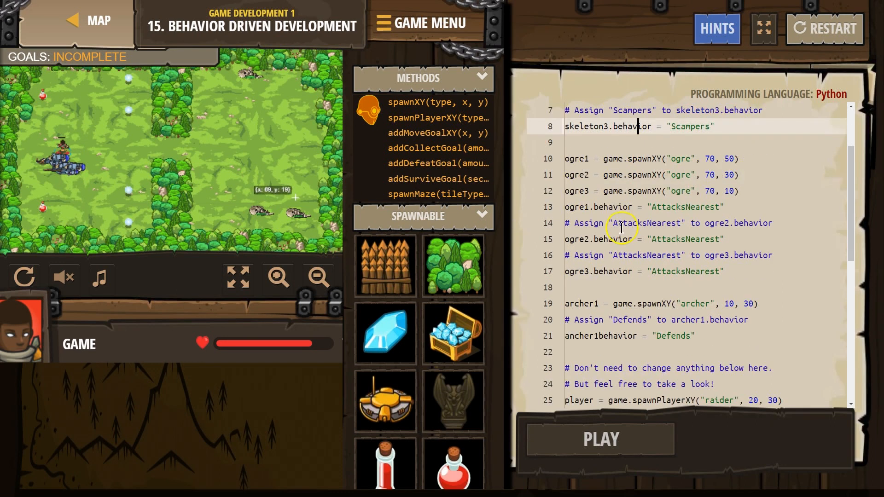
{"action": "scroll", "scroll_direction": "up", "scroll_amount": 3}
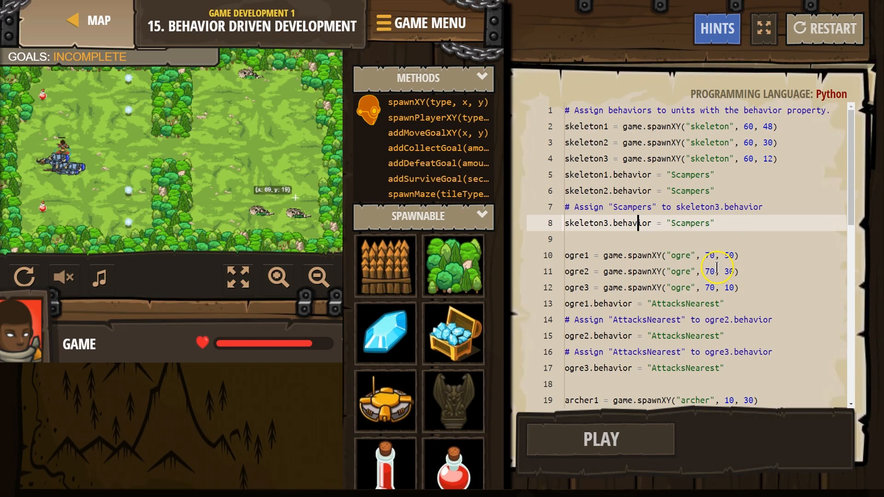
{"action": "mouse_move", "coordinate": [679, 210]}
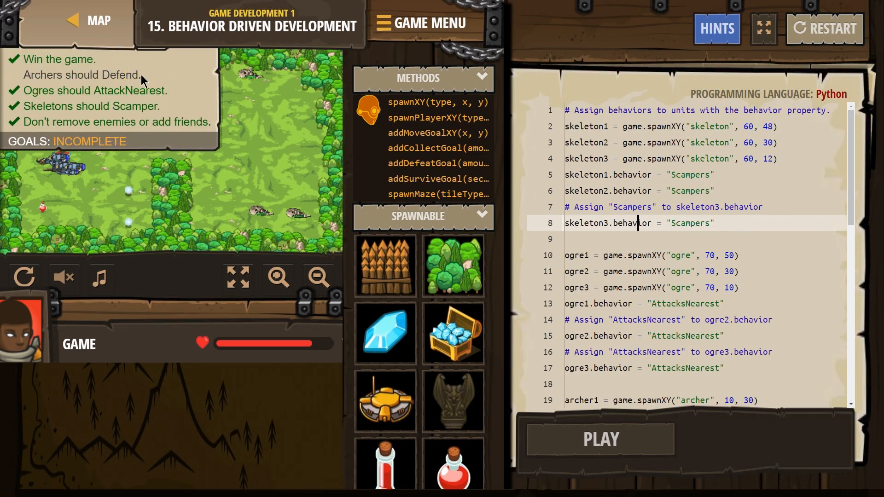
{"action": "scroll", "scroll_direction": "down", "scroll_amount": 3}
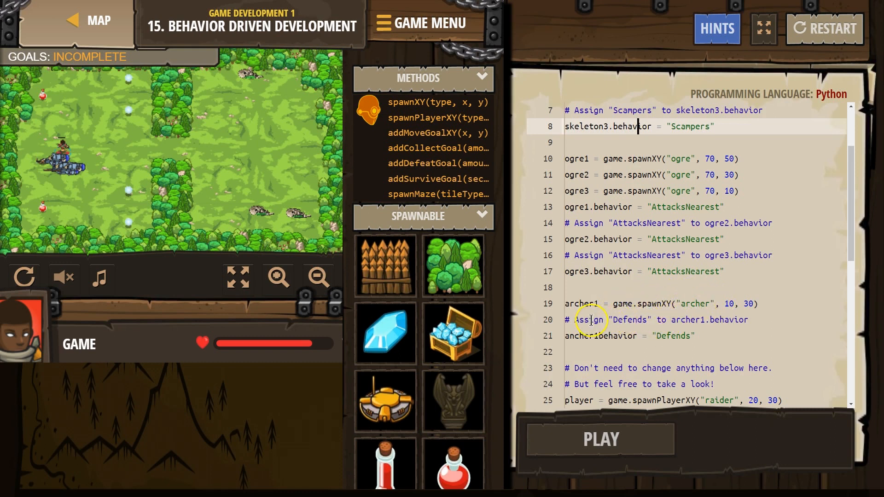
Step: Insert the missing dot so line 21 reads archer1.behavior = "Defends" and rerun the level
{"action": "left_click", "coordinate": [600, 336]}
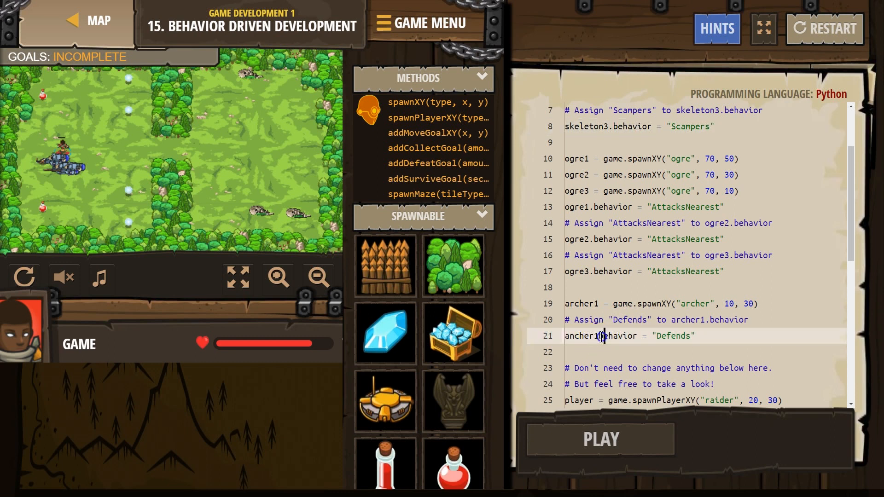
{"action": "left_click", "coordinate": [599, 439]}
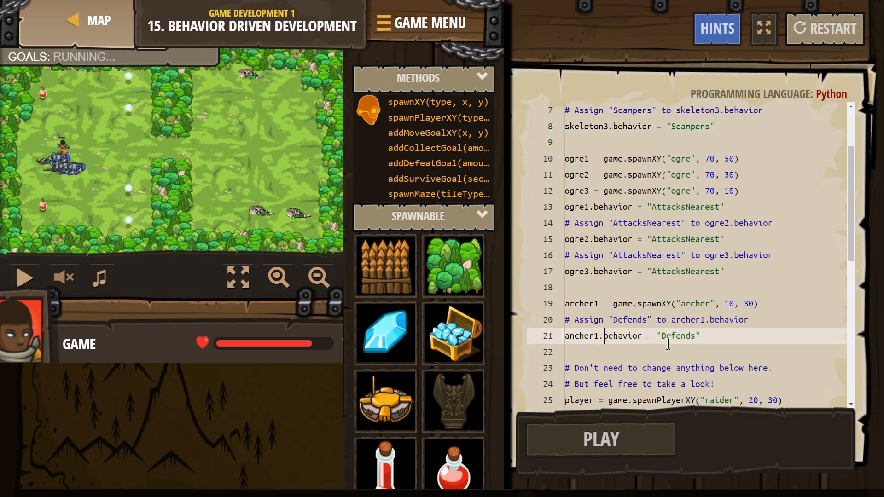
{"action": "left_click", "coordinate": [599, 439]}
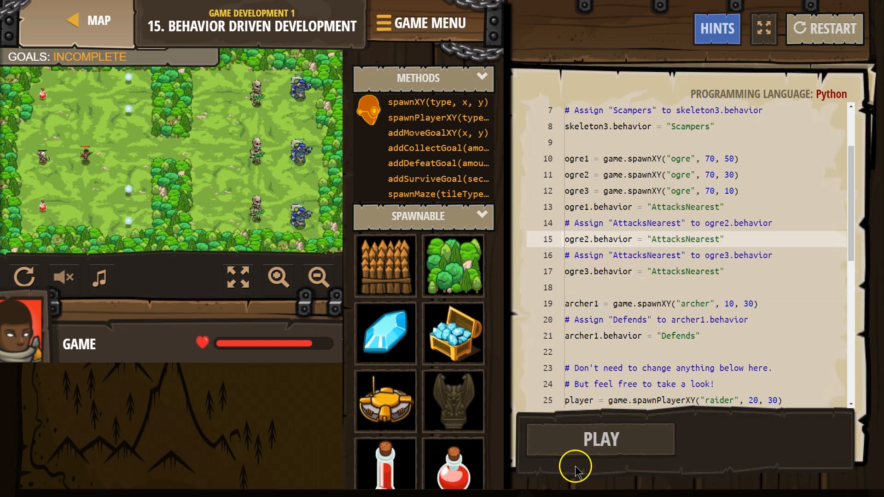
Step: Run the fixed archer code, finish Behavior Driven Development (15/17) and dismiss the Level Complete popup
{"action": "left_click", "coordinate": [600, 439]}
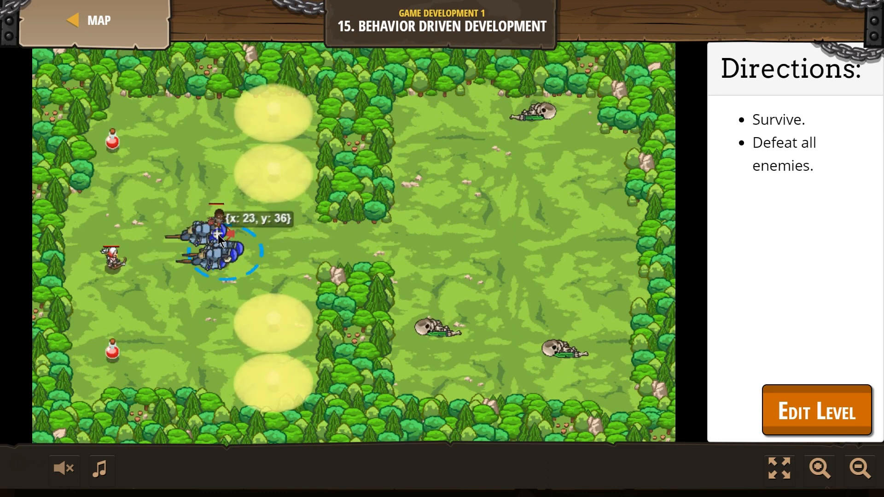
{"action": "left_click", "coordinate": [815, 411]}
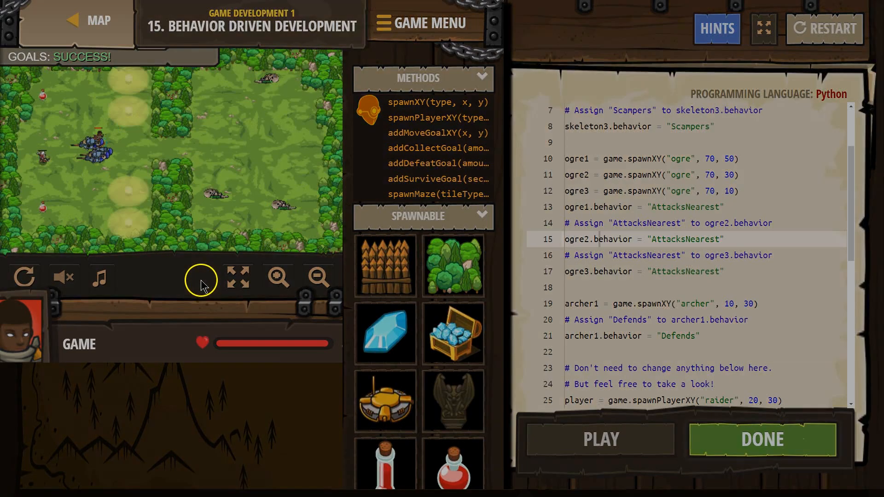
{"action": "left_click", "coordinate": [761, 439]}
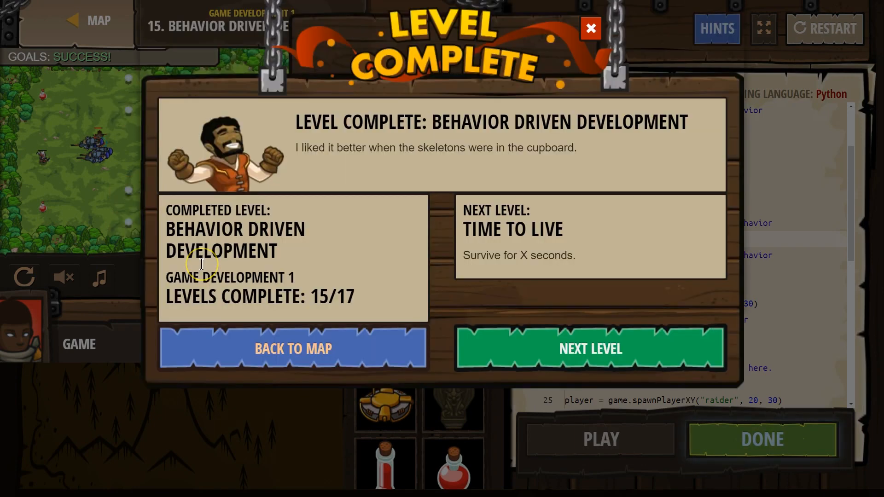
{"action": "left_click", "coordinate": [590, 28]}
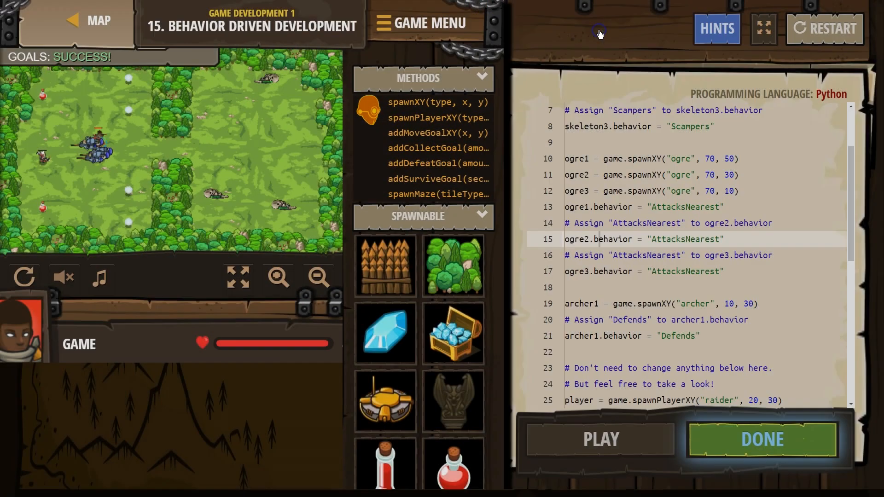
{"action": "scroll", "scroll_direction": "up", "scroll_amount": 3}
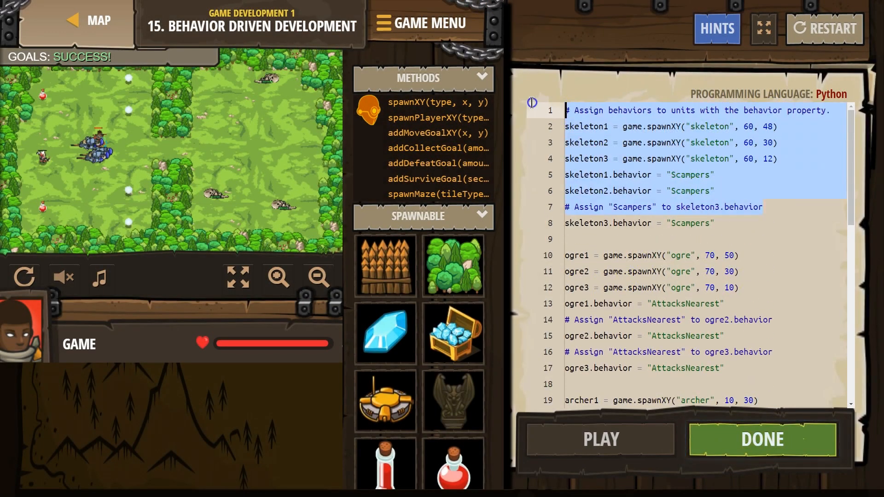
Step: Delete the instruction comments above the ogre and archer behavior lines, leaving only answer statements
{"action": "left_click", "coordinate": [778, 126]}
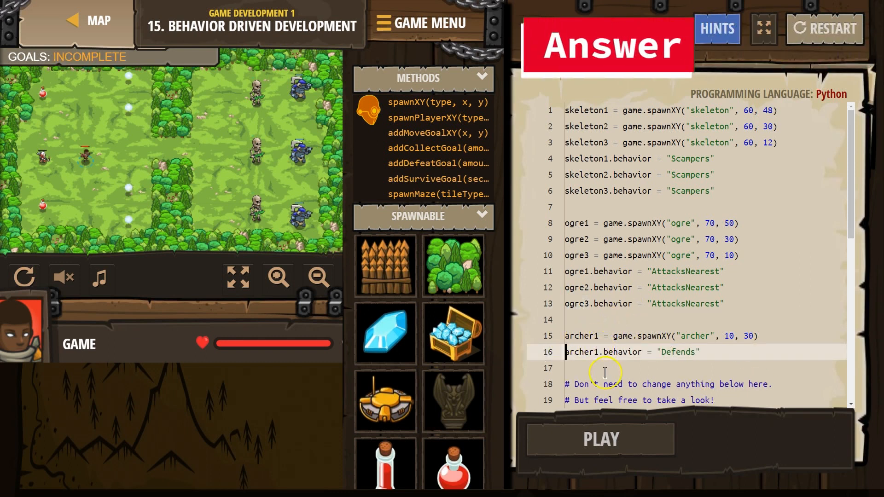
{"action": "scroll", "scroll_direction": "down", "scroll_amount": 3}
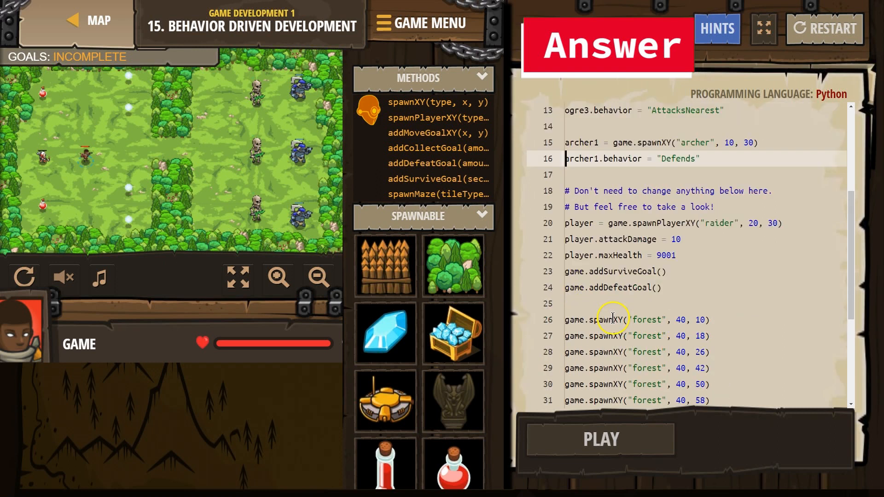
{"action": "scroll", "scroll_direction": "up", "scroll_amount": 3}
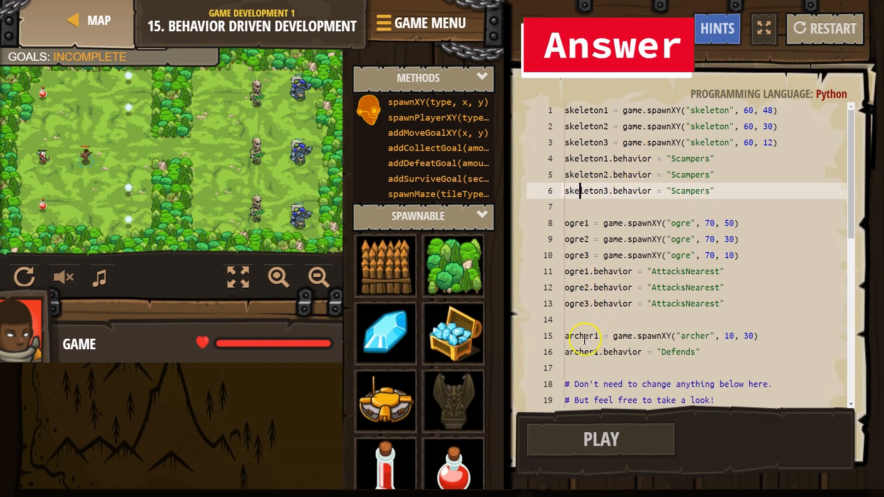
{"action": "left_click", "coordinate": [592, 367]}
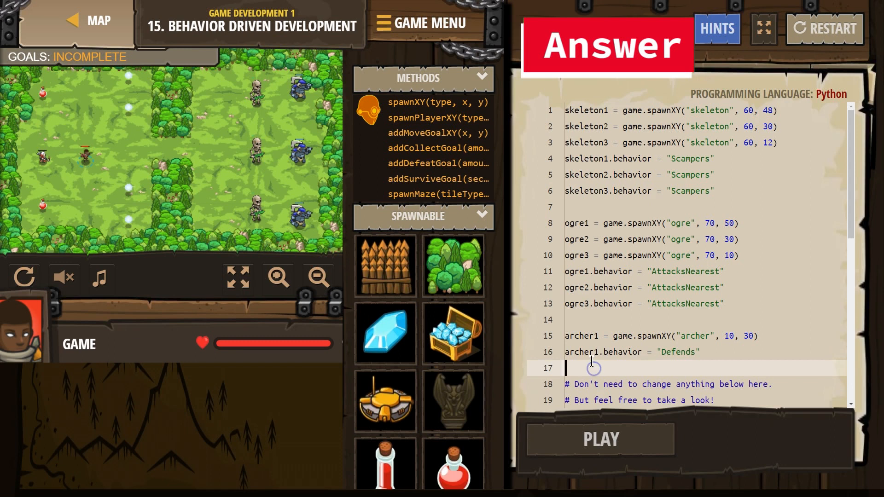